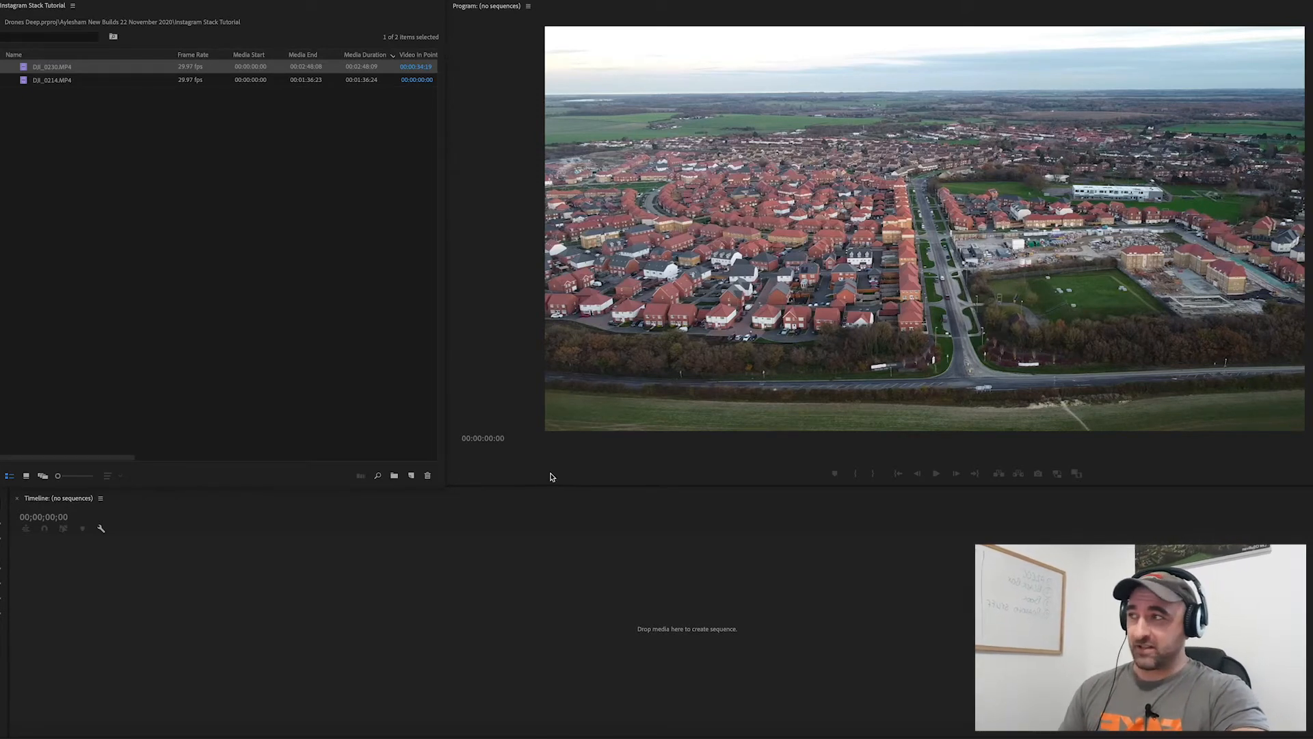
{"action": "mouse_move", "coordinate": [517, 465]}
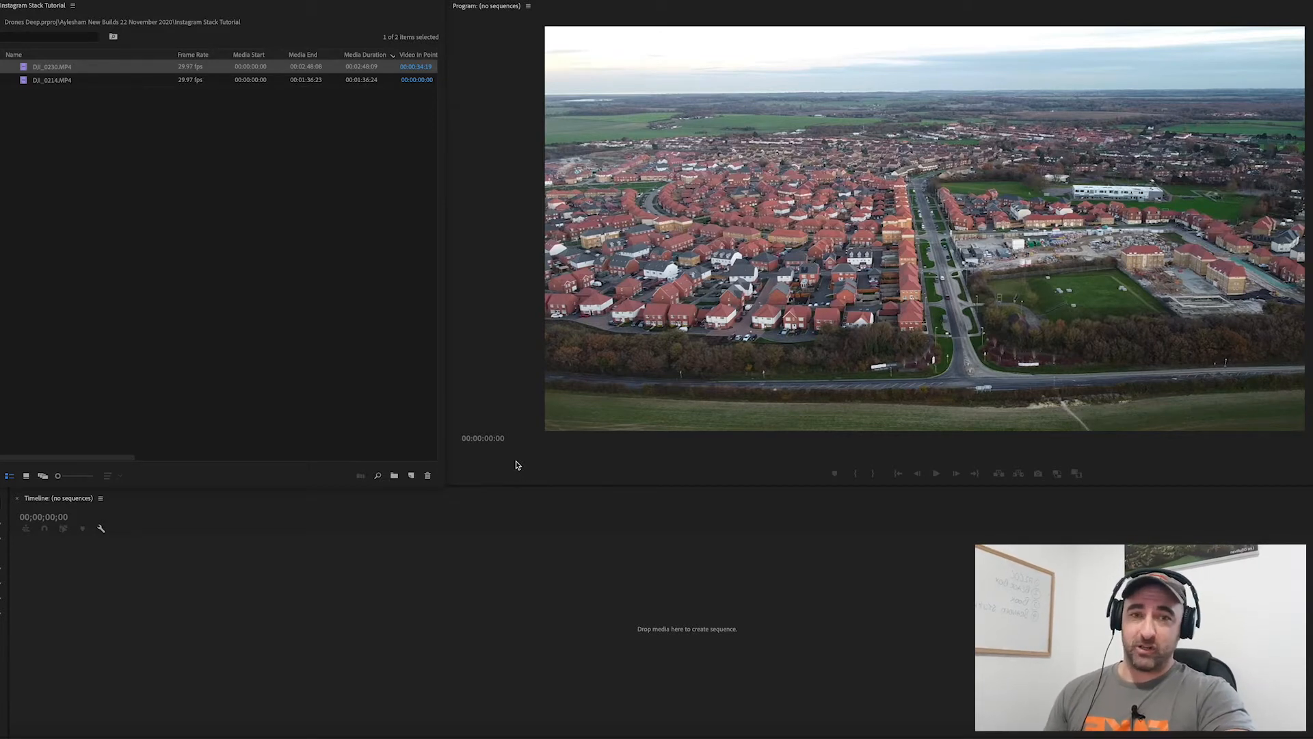
{"action": "mouse_move", "coordinate": [353, 218]}
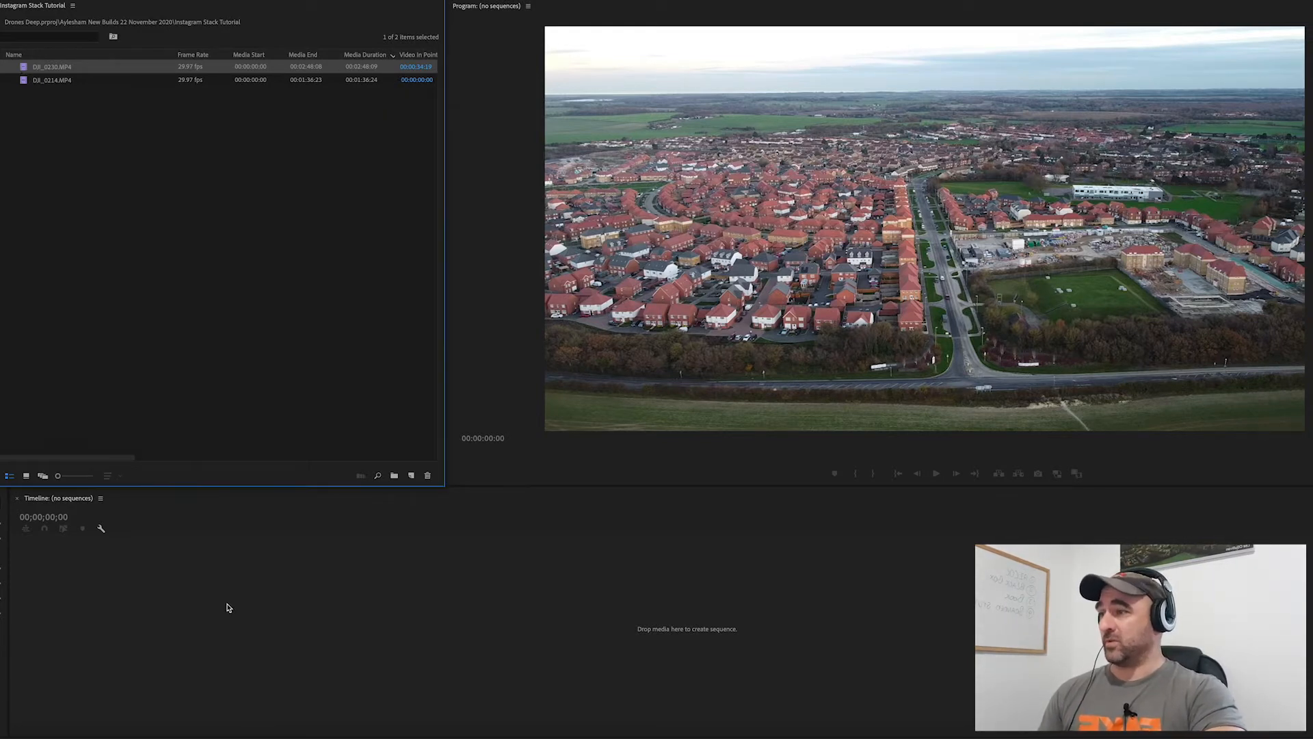
Make a sequence from a ~15-second section of DJI_0230 and start naming it 'Aylesham Stack'
{"action": "left_click", "coordinate": [52, 67]}
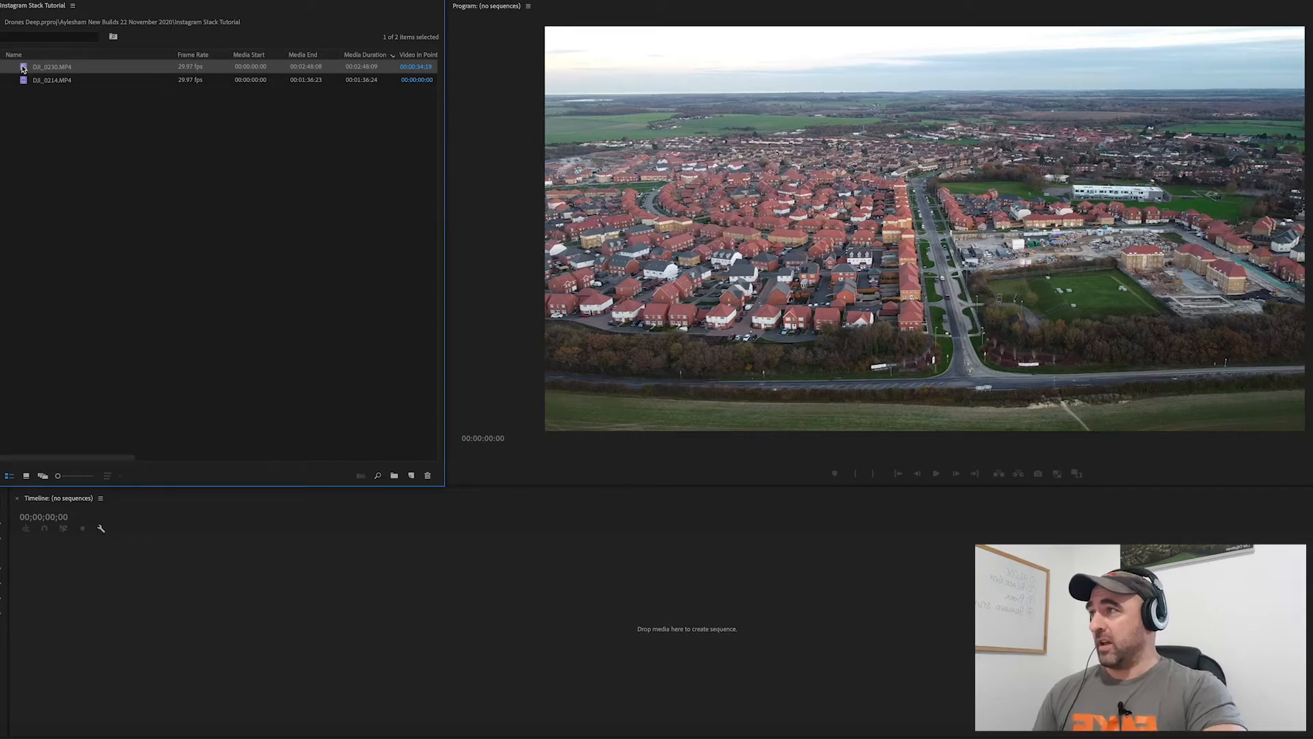
{"action": "double_click", "coordinate": [52, 66]}
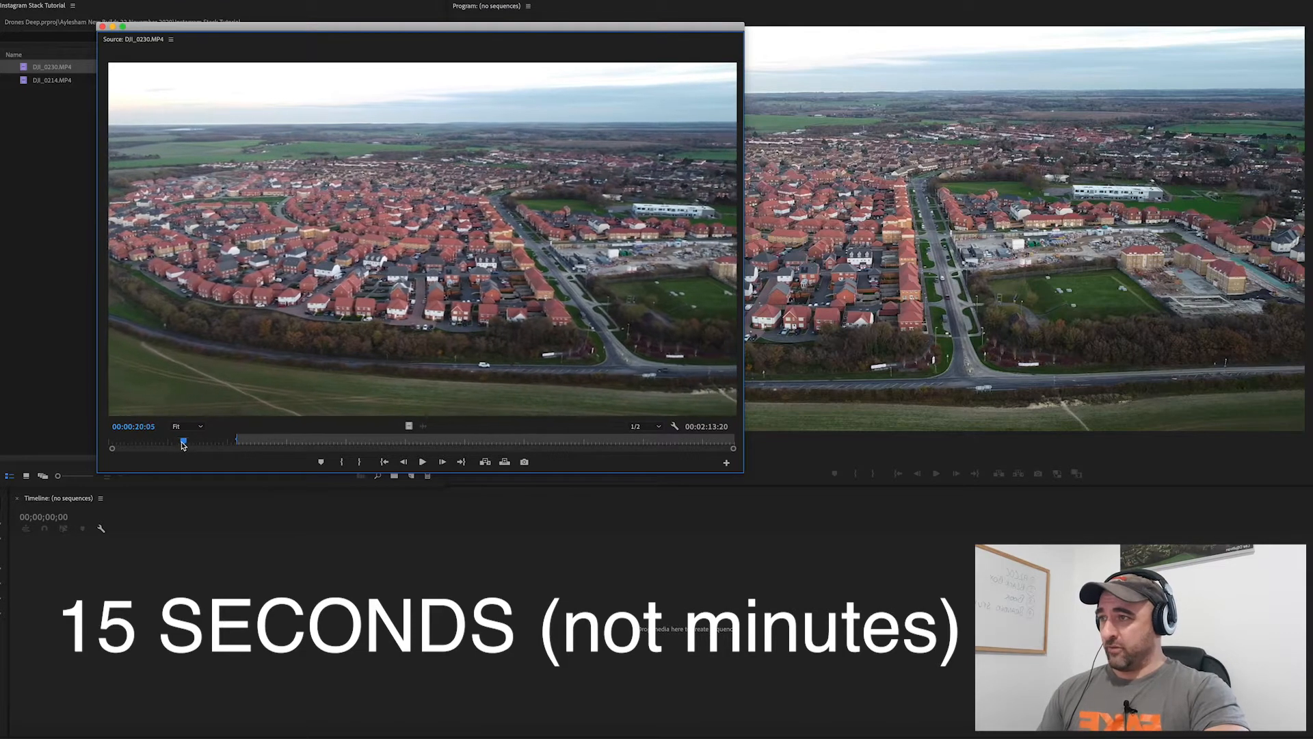
{"action": "left_click_drag", "start_coordinate": [182, 441], "coordinate": [186, 442]}
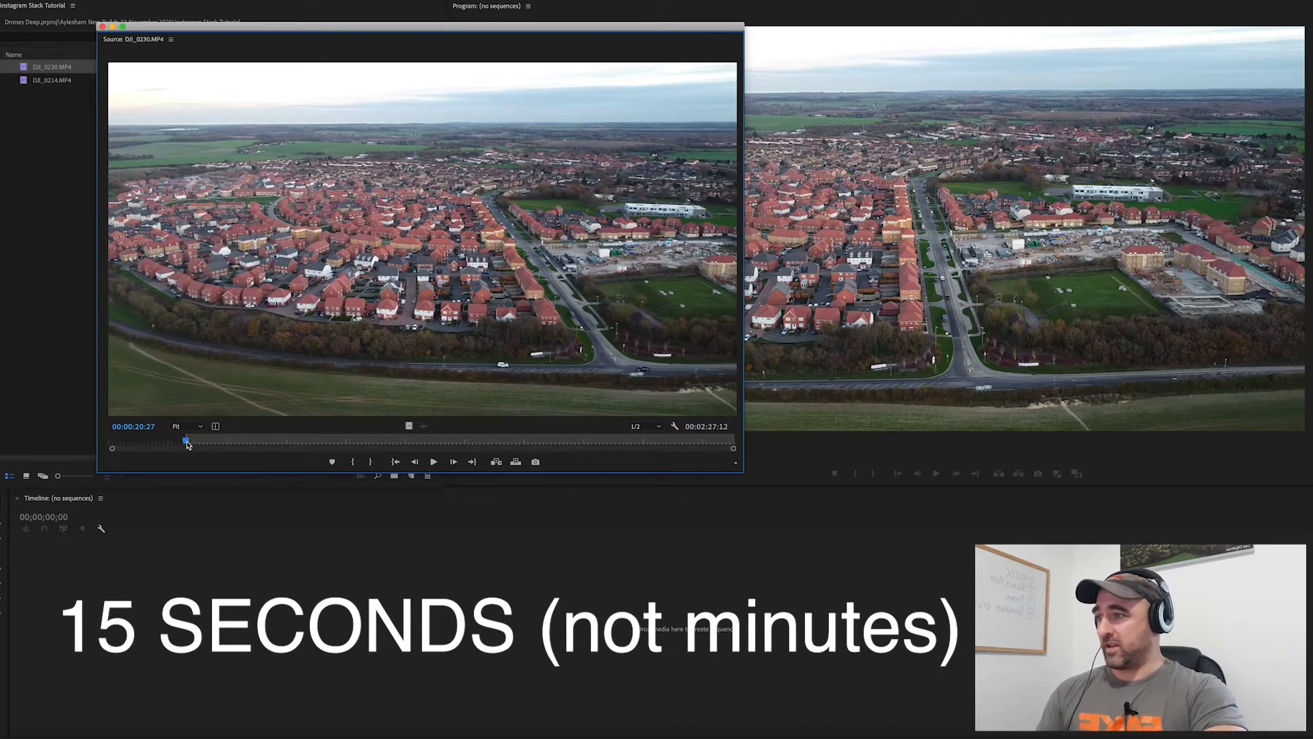
{"action": "left_click_drag", "start_coordinate": [186, 440], "coordinate": [235, 441]}
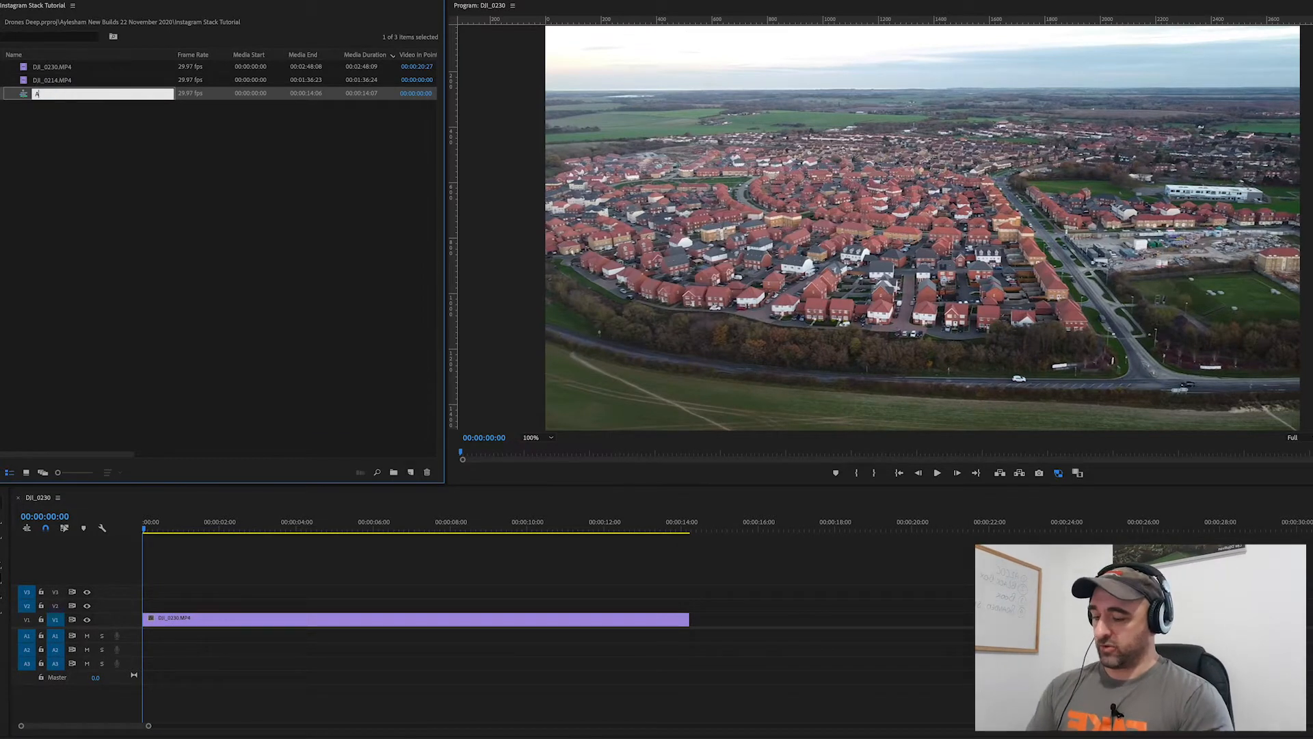
{"action": "type", "text": "Aylsha"}
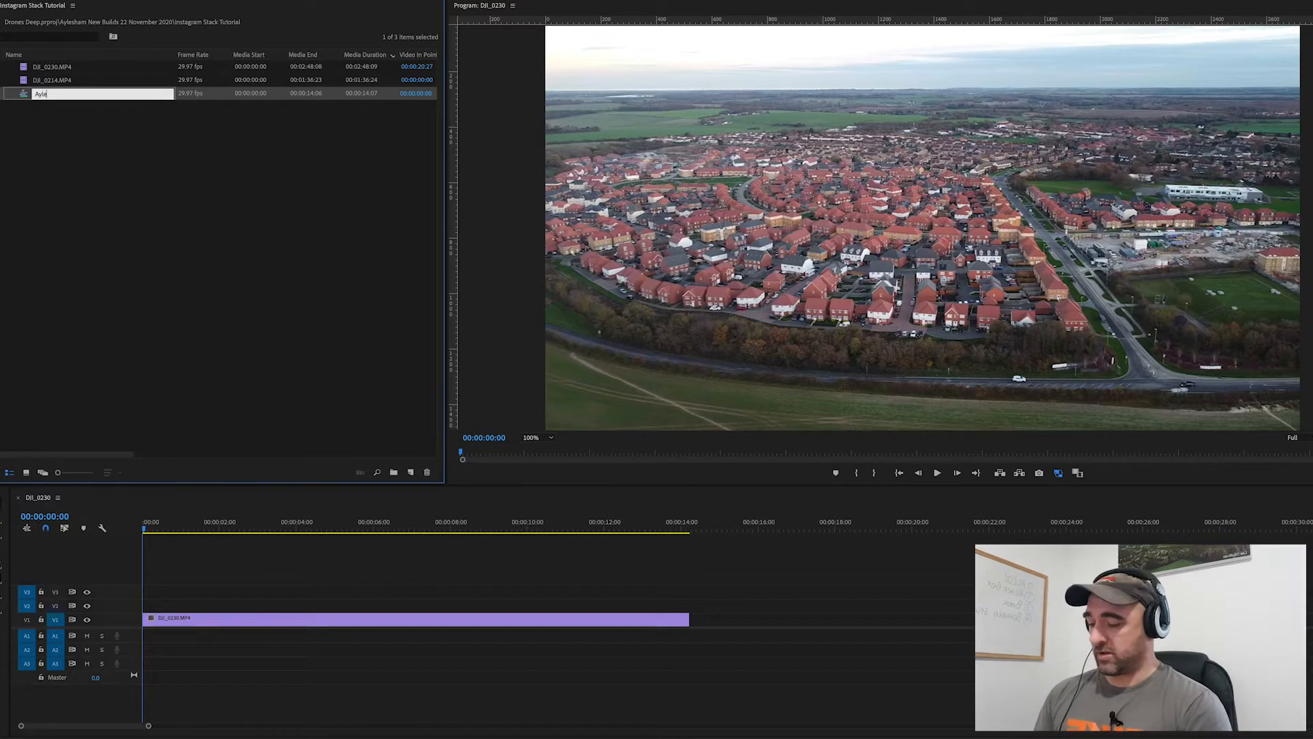
{"action": "type", "text": "Aylesham Sta"}
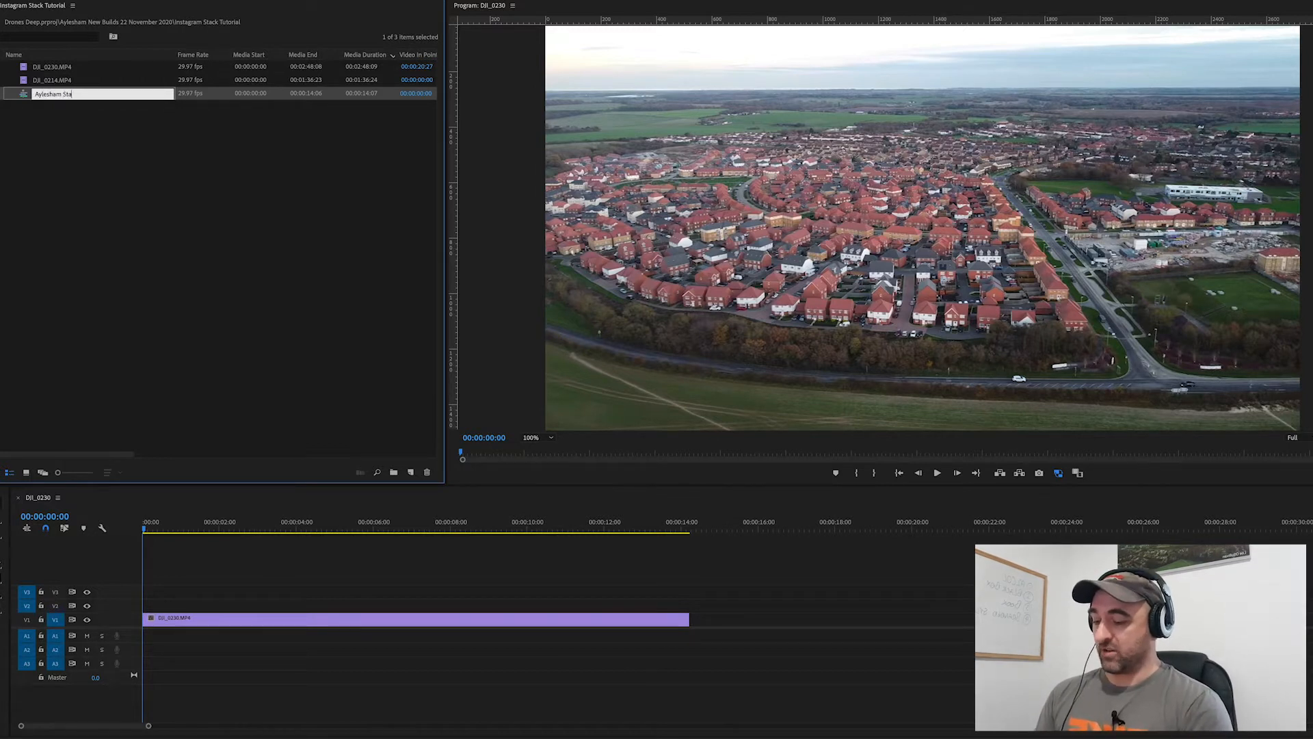
Change the Aylesham Stack sequence to a vertical 1080×1920 frame size, accepting deleted previews
{"action": "right_click", "coordinate": [54, 93]}
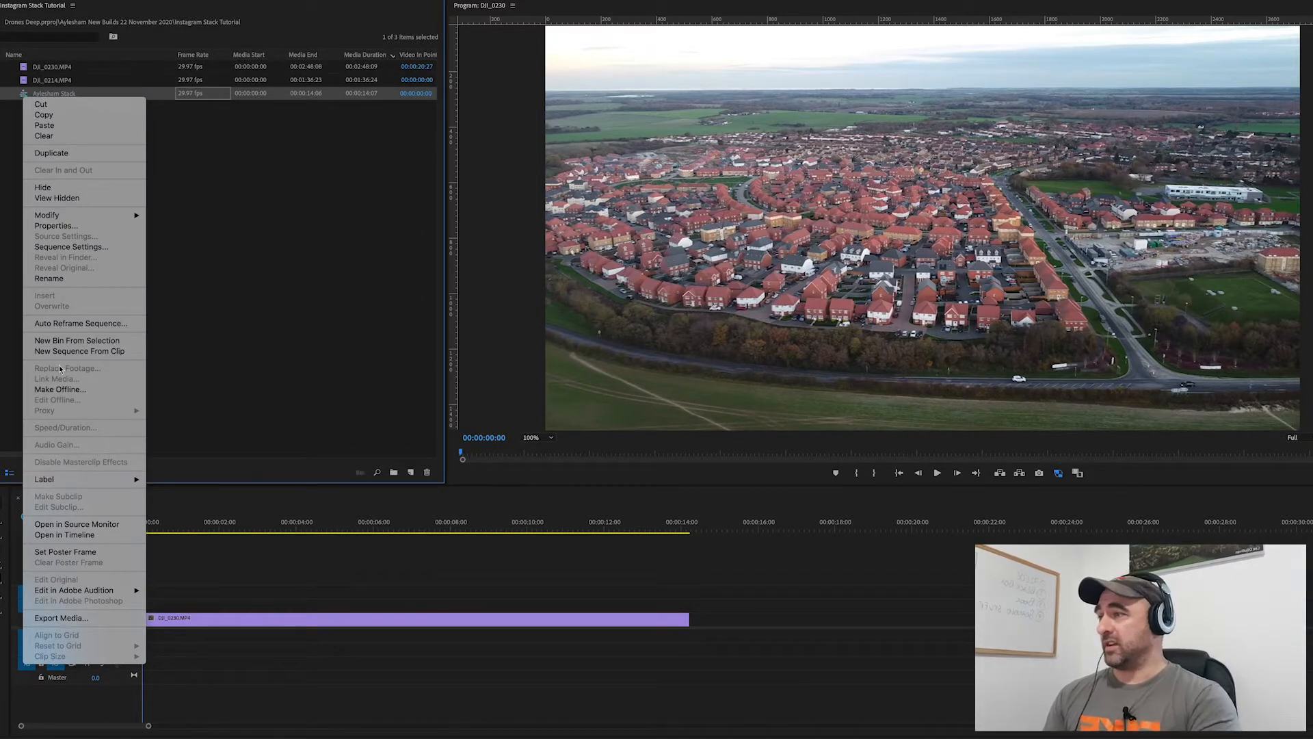
{"action": "mouse_move", "coordinate": [106, 332]}
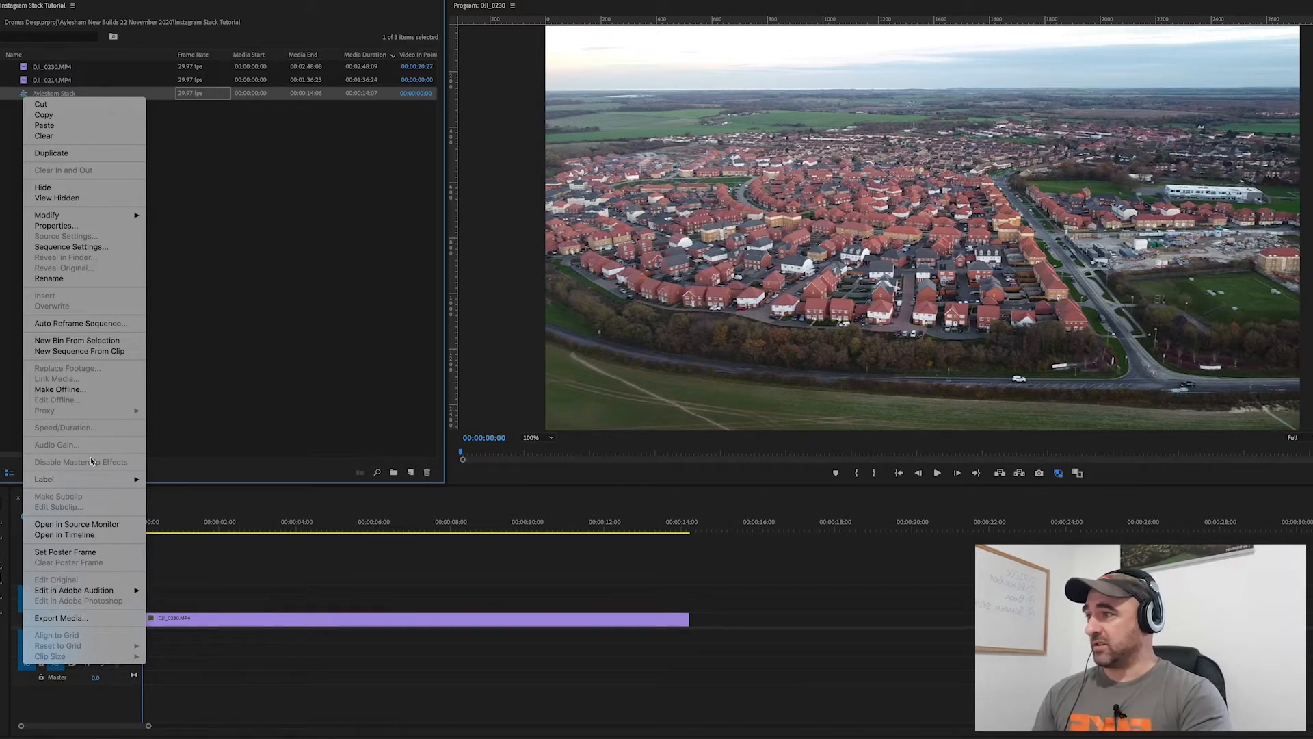
{"action": "left_click", "coordinate": [71, 246]}
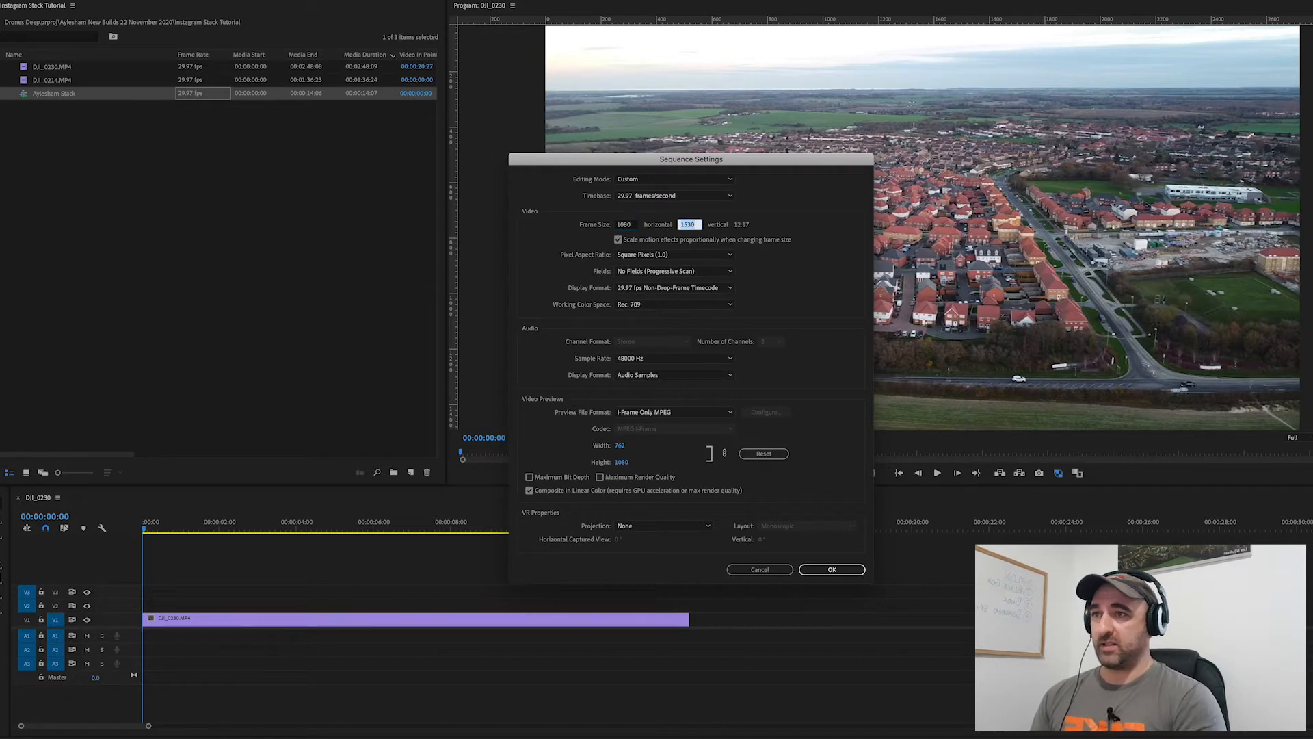
{"action": "type", "text": "1920"}
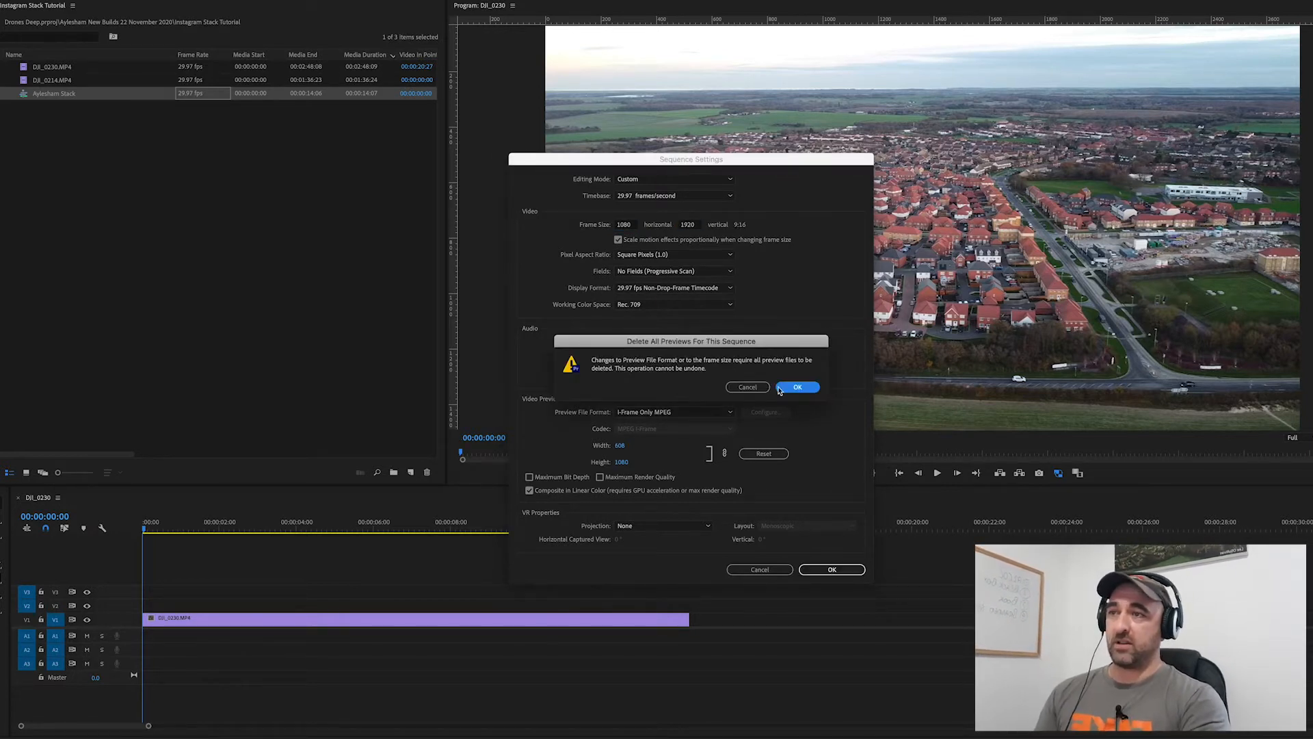
{"action": "left_click", "coordinate": [798, 387]}
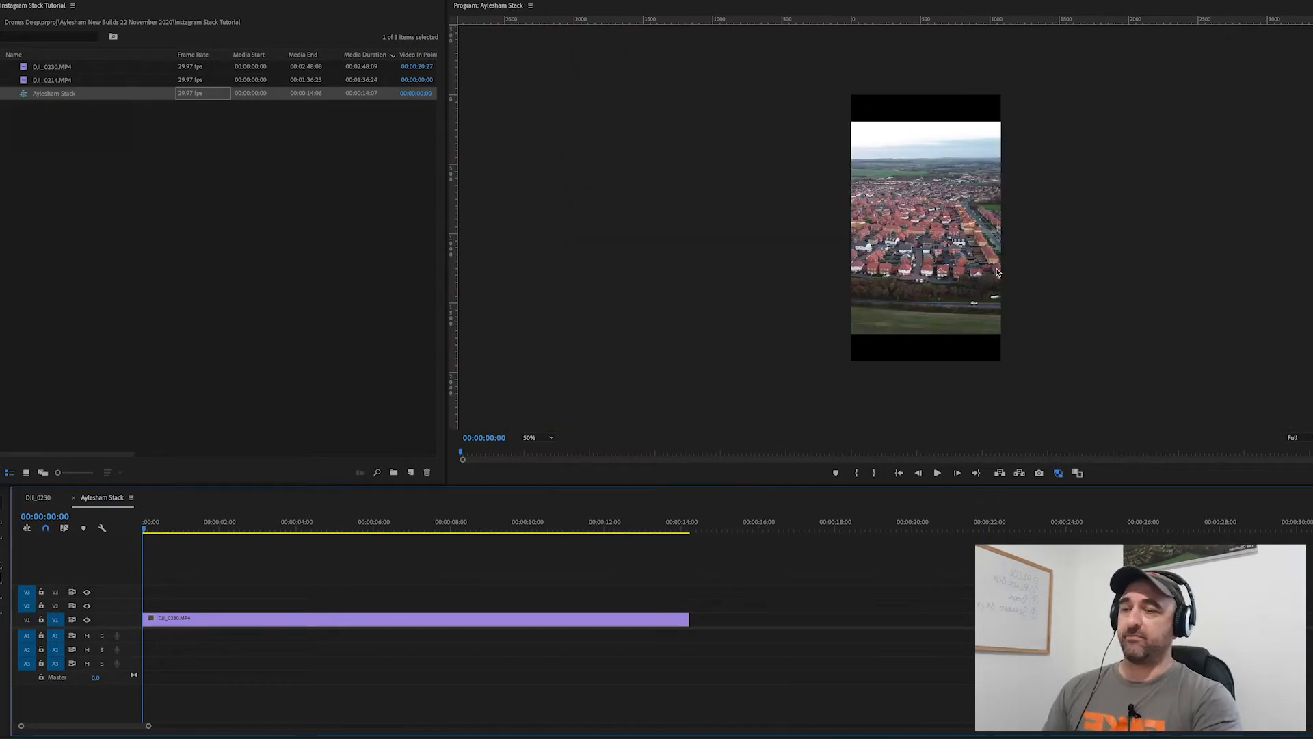
{"action": "mouse_move", "coordinate": [1161, 348]}
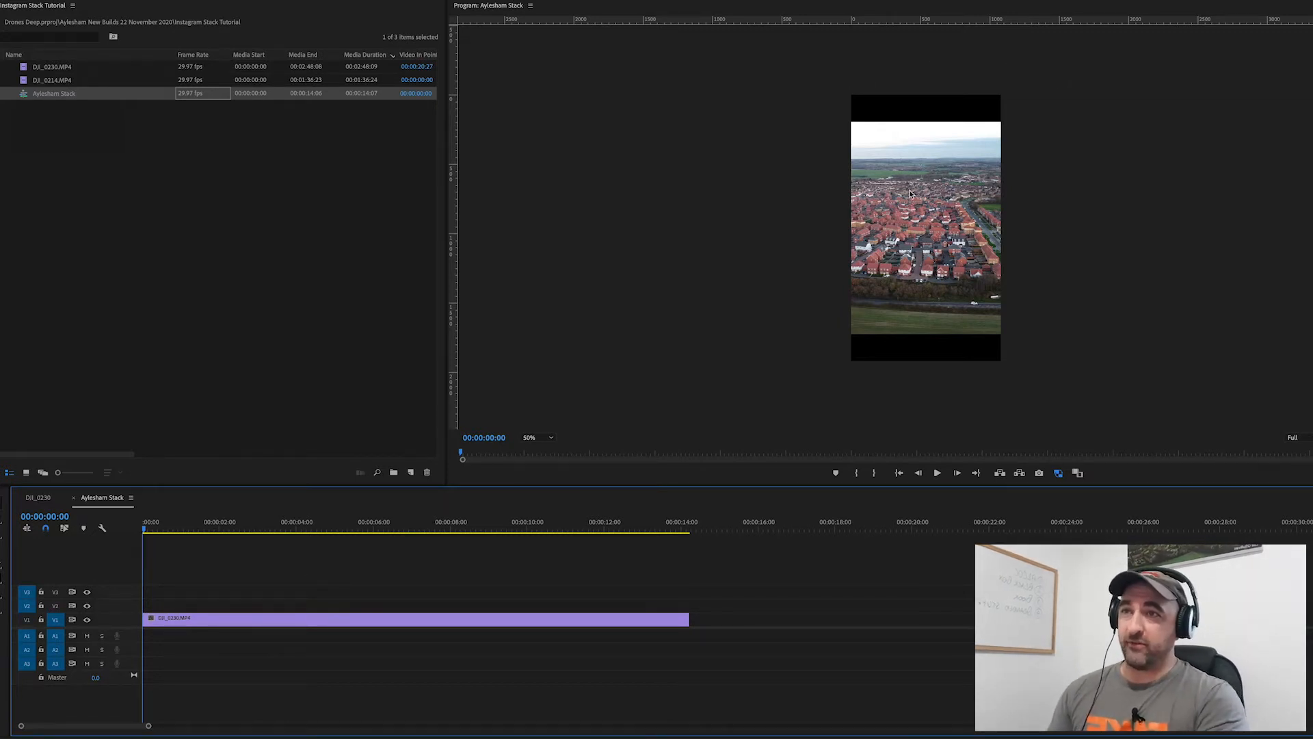
Scale the V1 drone clip to frame size and move it to the frame's top
{"action": "left_click", "coordinate": [925, 228]}
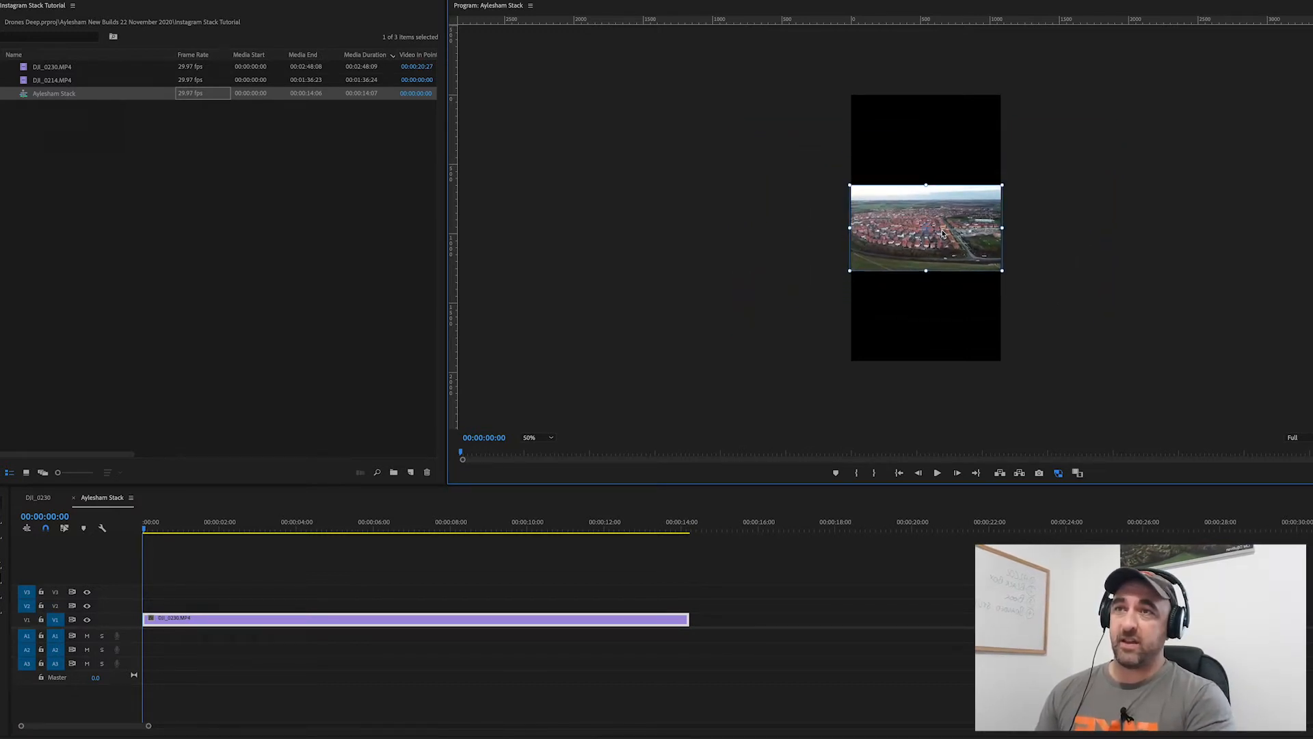
{"action": "left_click_drag", "start_coordinate": [925, 229], "coordinate": [925, 135]}
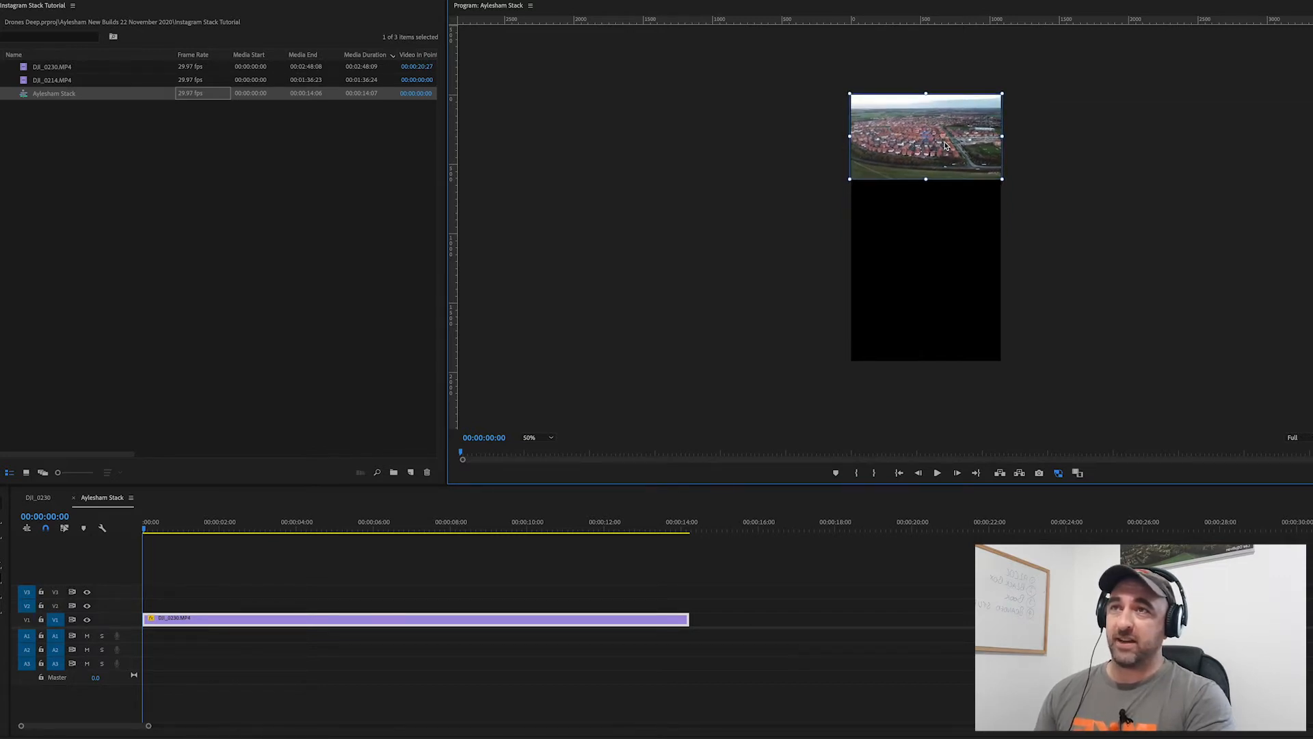
{"action": "mouse_move", "coordinate": [928, 404]}
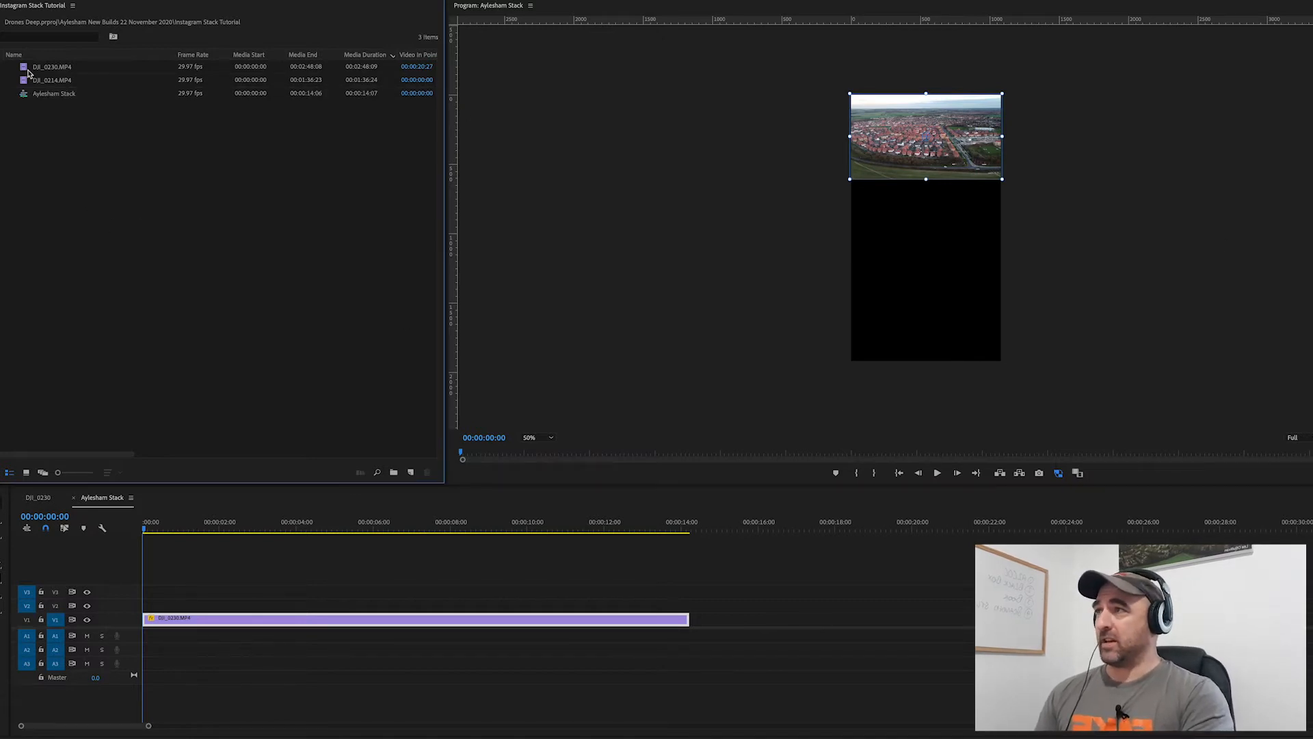
Reopen the drone clip and pick a second section for the middle third on V2
{"action": "double_click", "coordinate": [52, 67]}
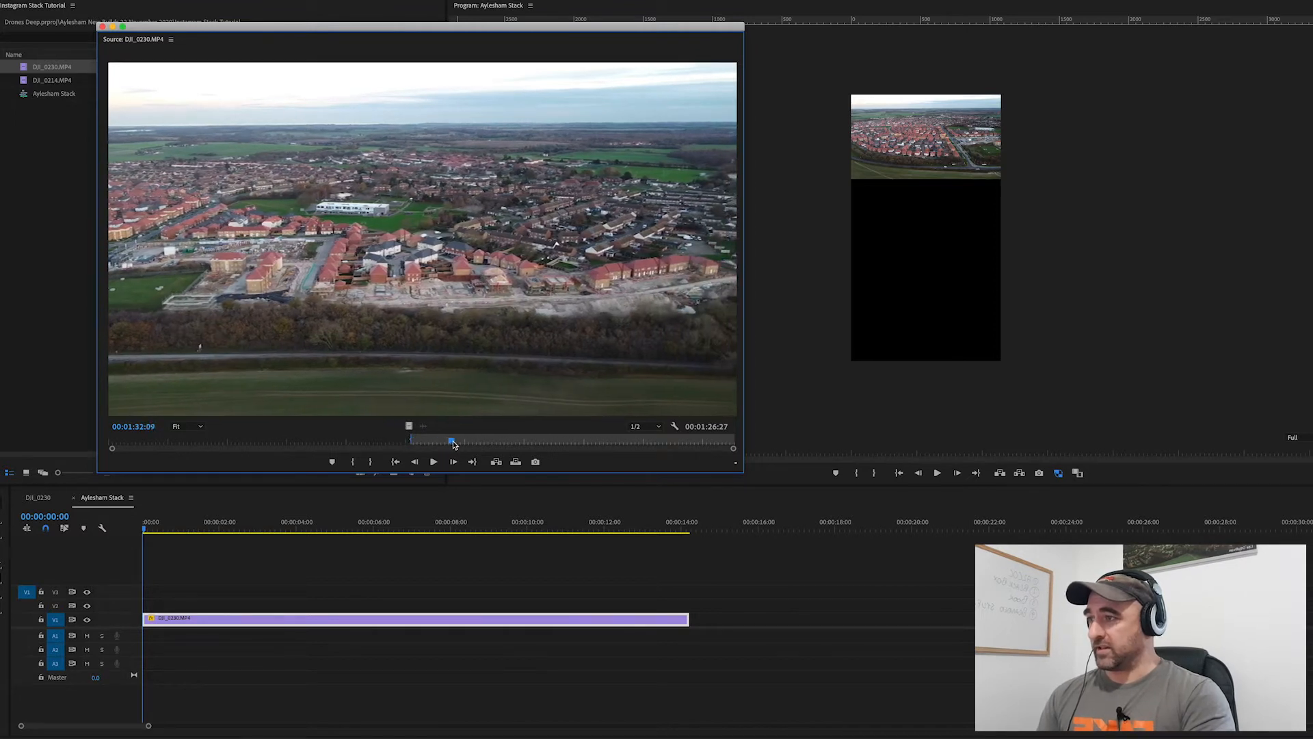
{"action": "left_click_drag", "start_coordinate": [452, 442], "coordinate": [467, 441]}
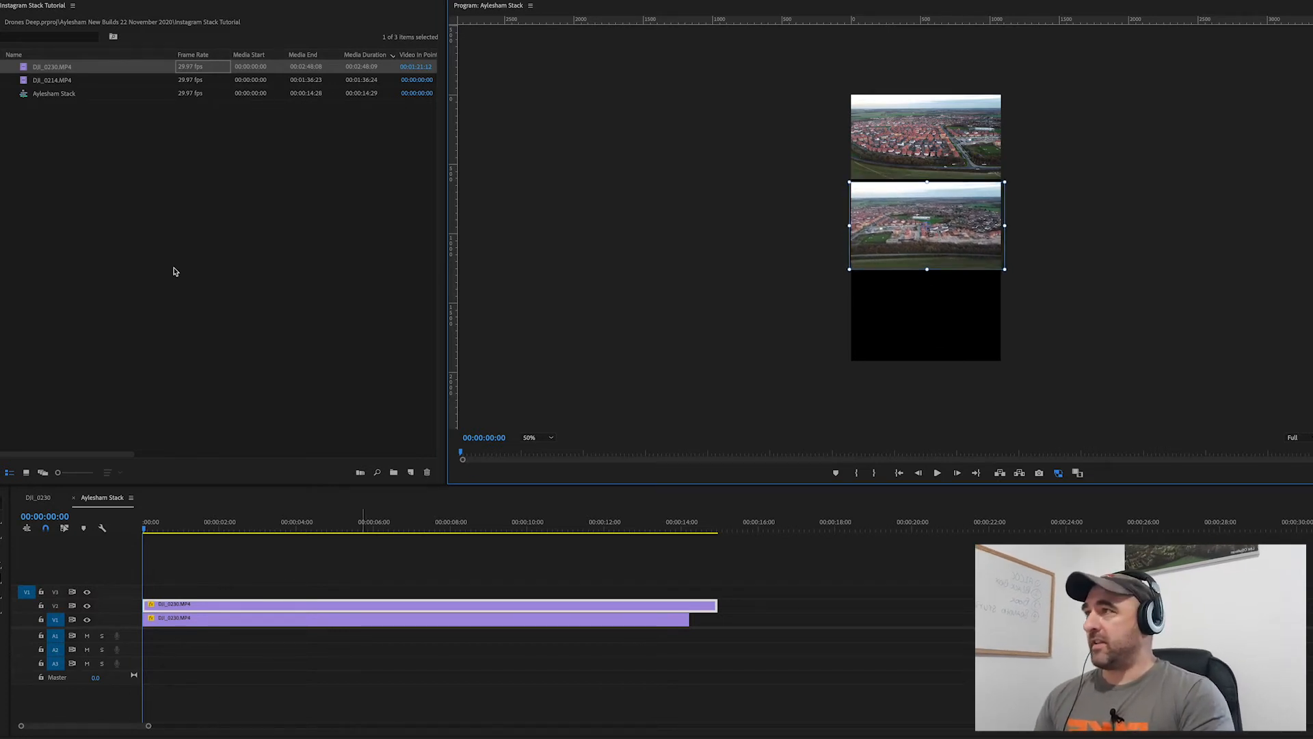
Pick a later section of the drone clip for the bottom-third shot on V3
{"action": "double_click", "coordinate": [52, 67]}
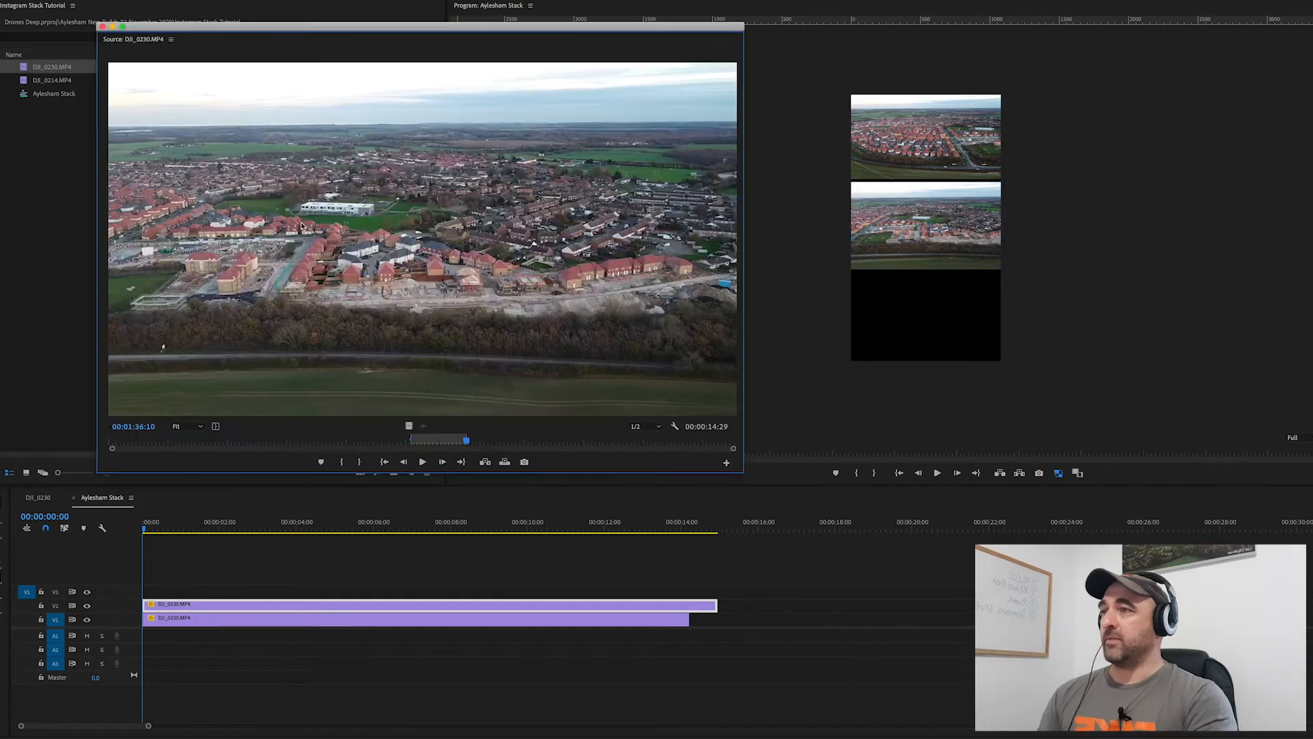
{"action": "left_click_drag", "start_coordinate": [460, 438], "coordinate": [544, 439]}
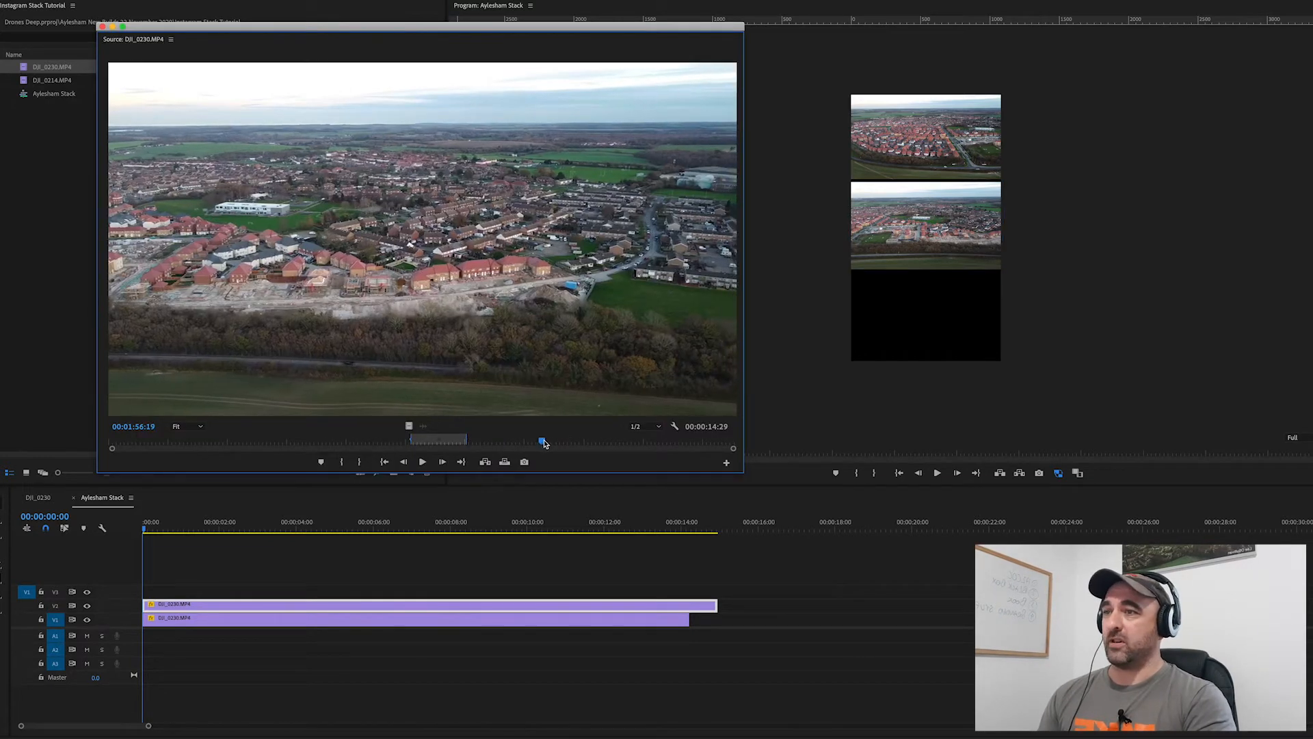
{"action": "left_click_drag", "start_coordinate": [542, 439], "coordinate": [551, 439]}
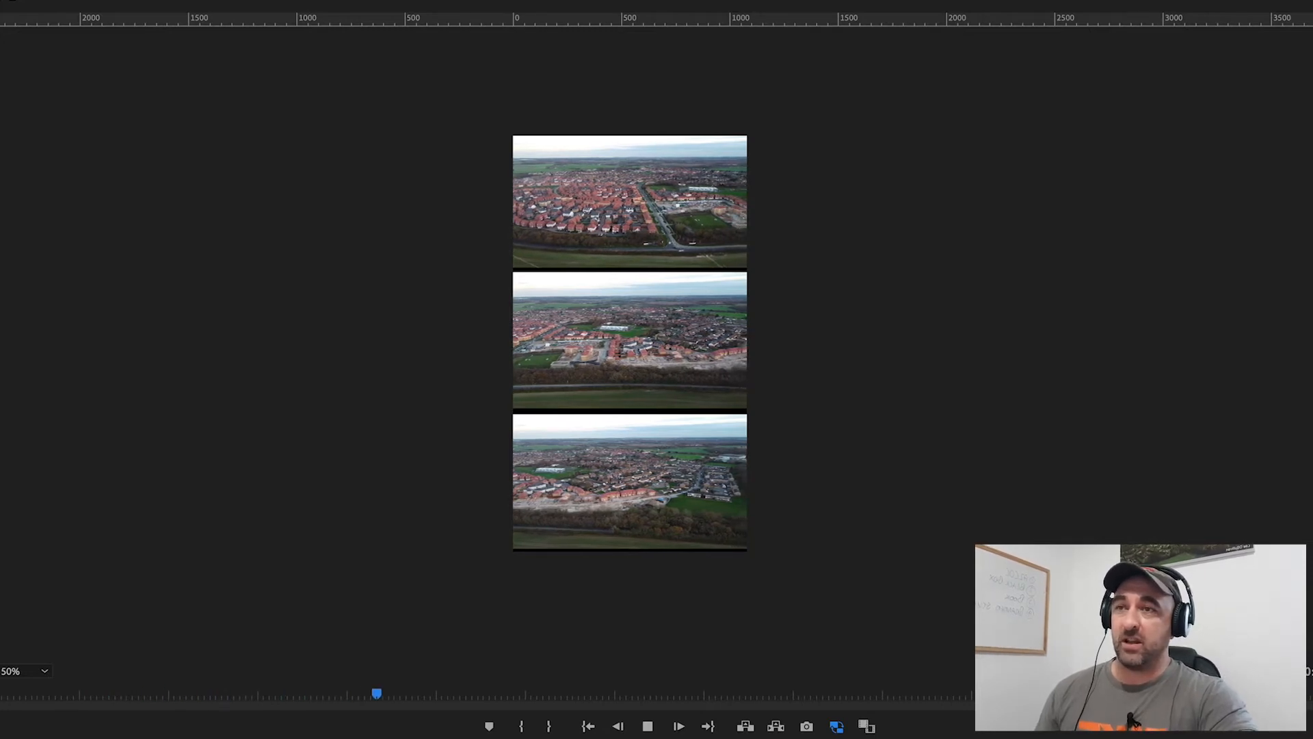
Trim the longer V3 clip so all three tracks end at 00:00:15:00
{"action": "left_click", "coordinate": [551, 693]}
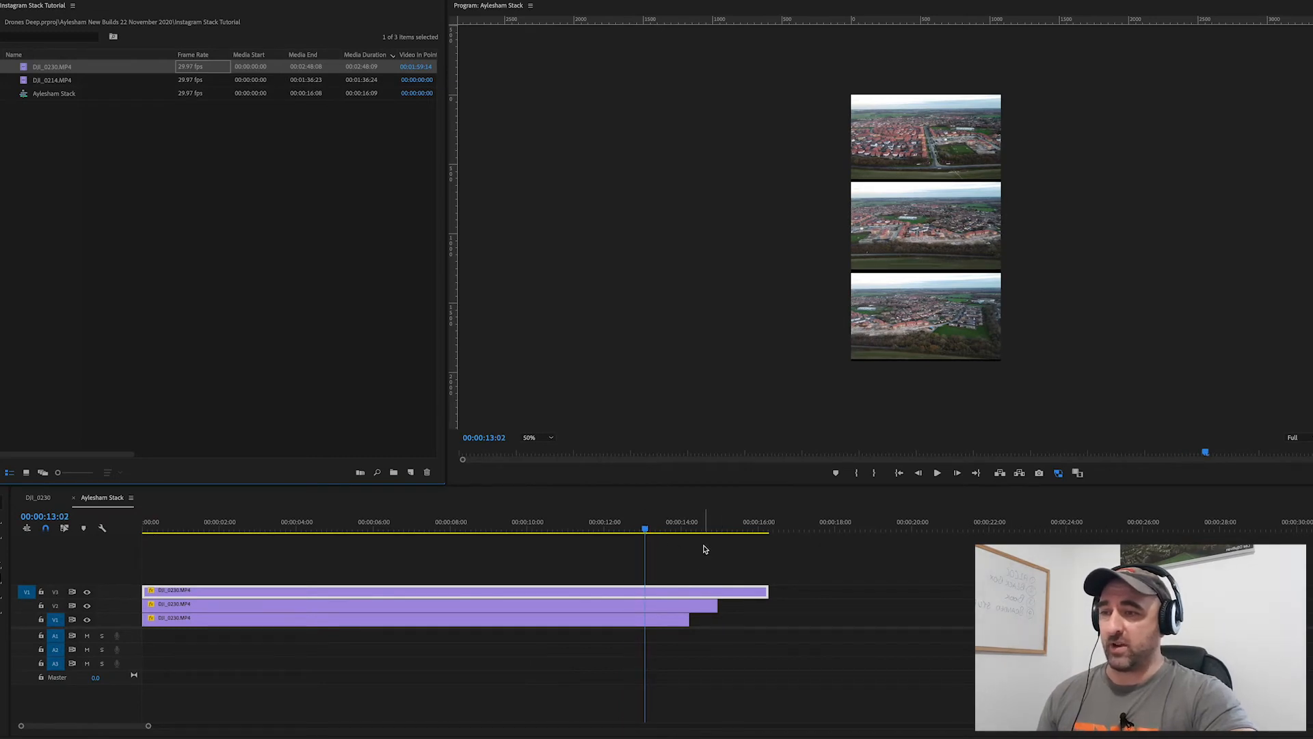
{"action": "left_click", "coordinate": [685, 532]}
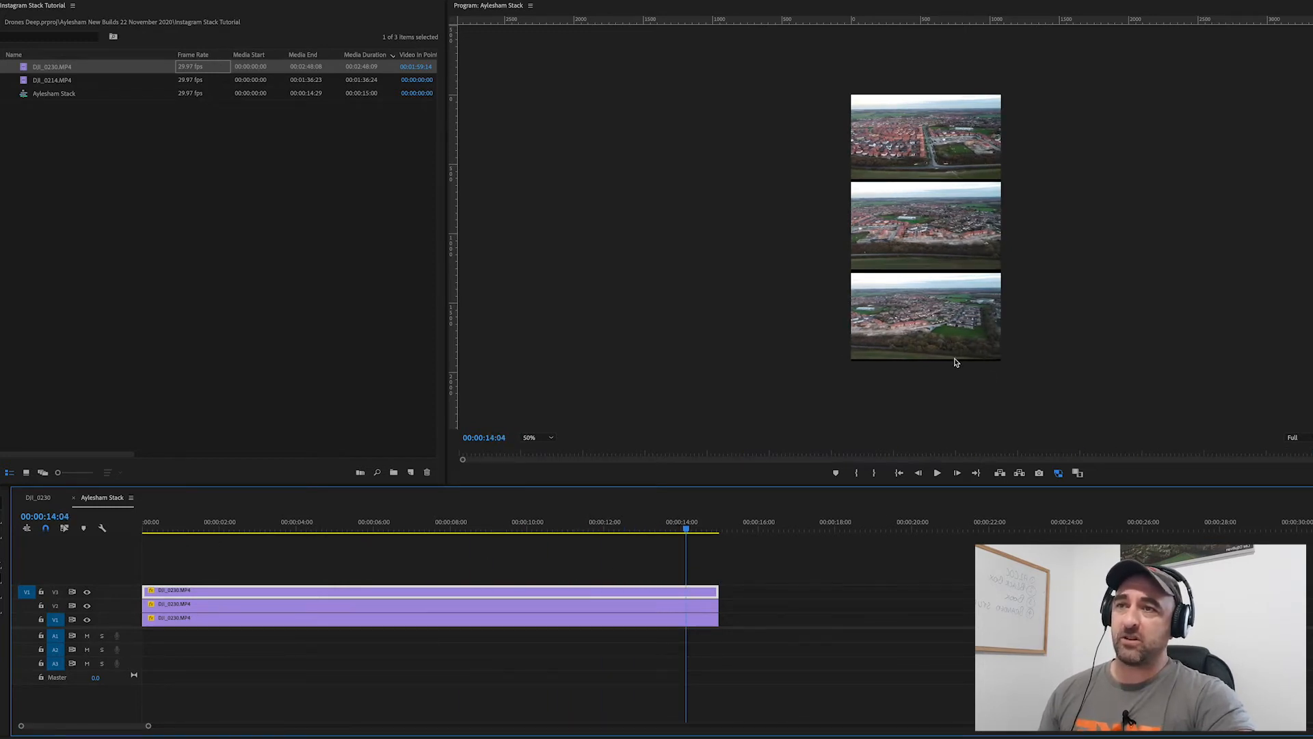
{"action": "left_click", "coordinate": [925, 317]}
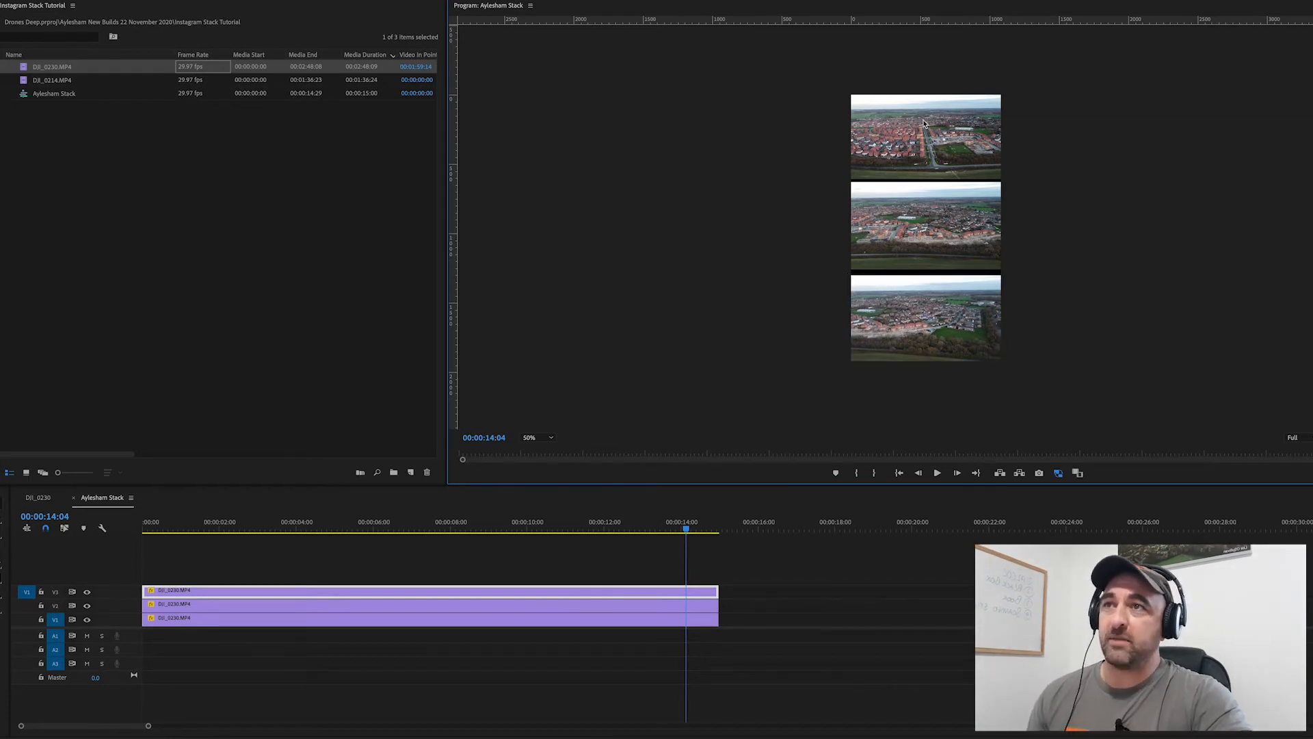
{"action": "left_click", "coordinate": [925, 225]}
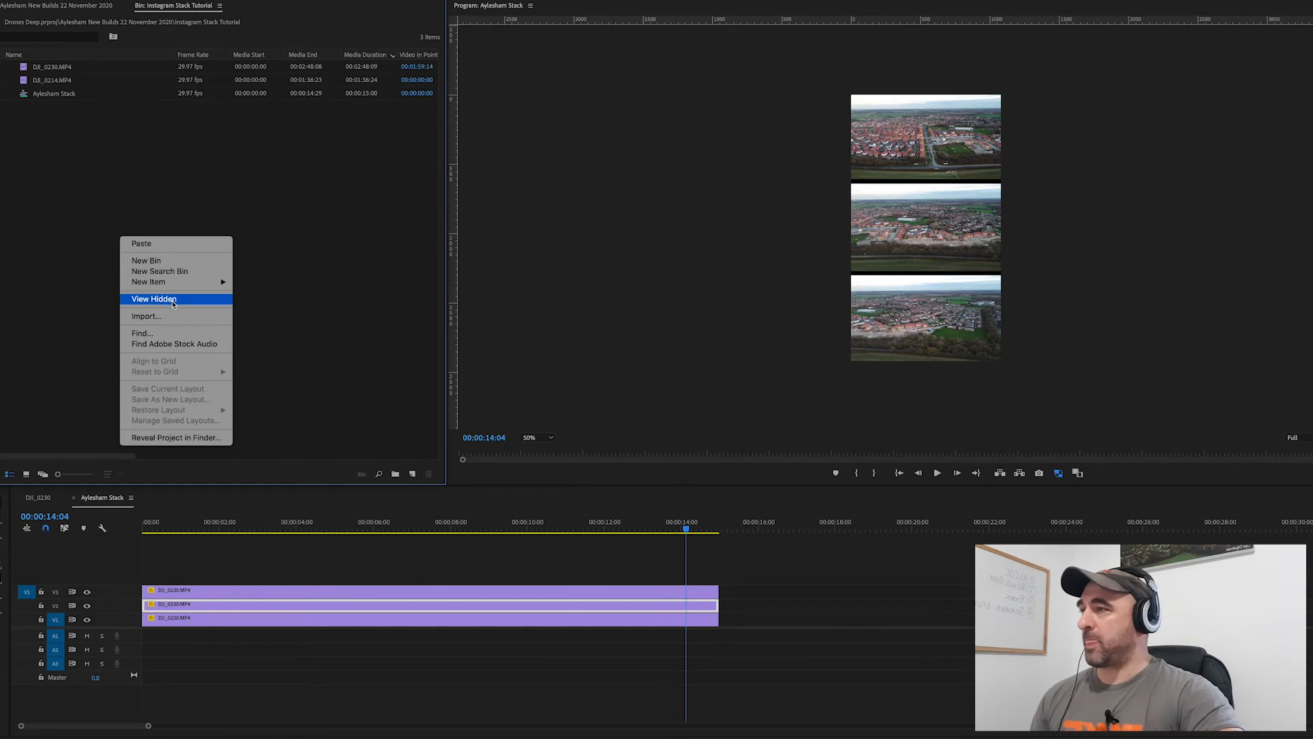
{"action": "mouse_move", "coordinate": [150, 281]}
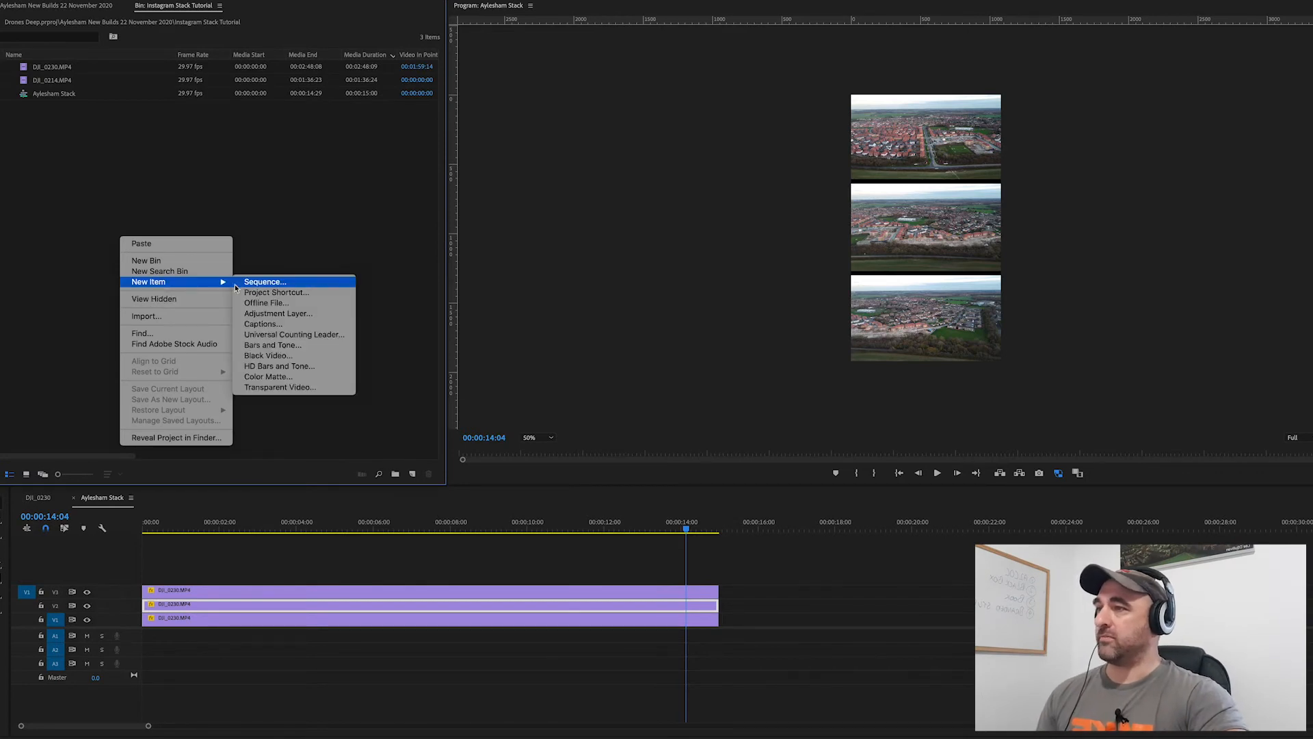
{"action": "mouse_move", "coordinate": [277, 313]}
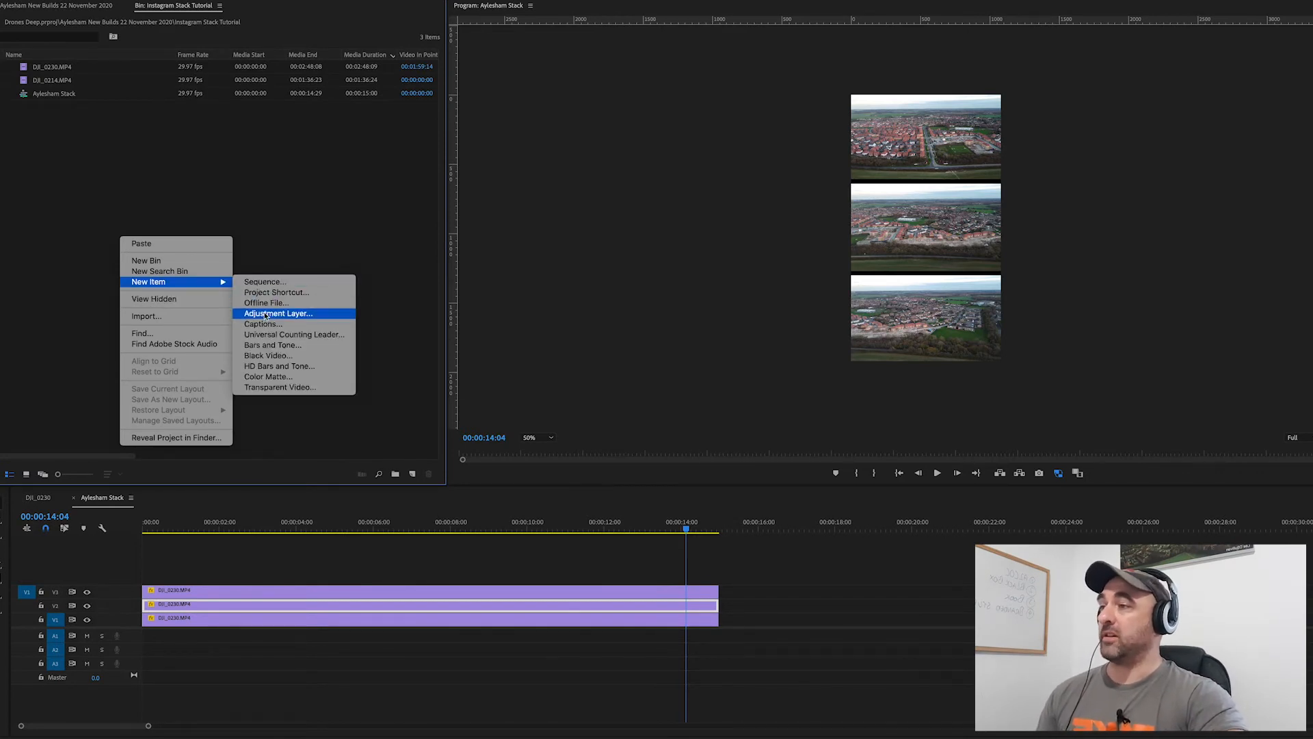
Create an adjustment layer on V4 and stretch it across all three clips
{"action": "left_click", "coordinate": [277, 312]}
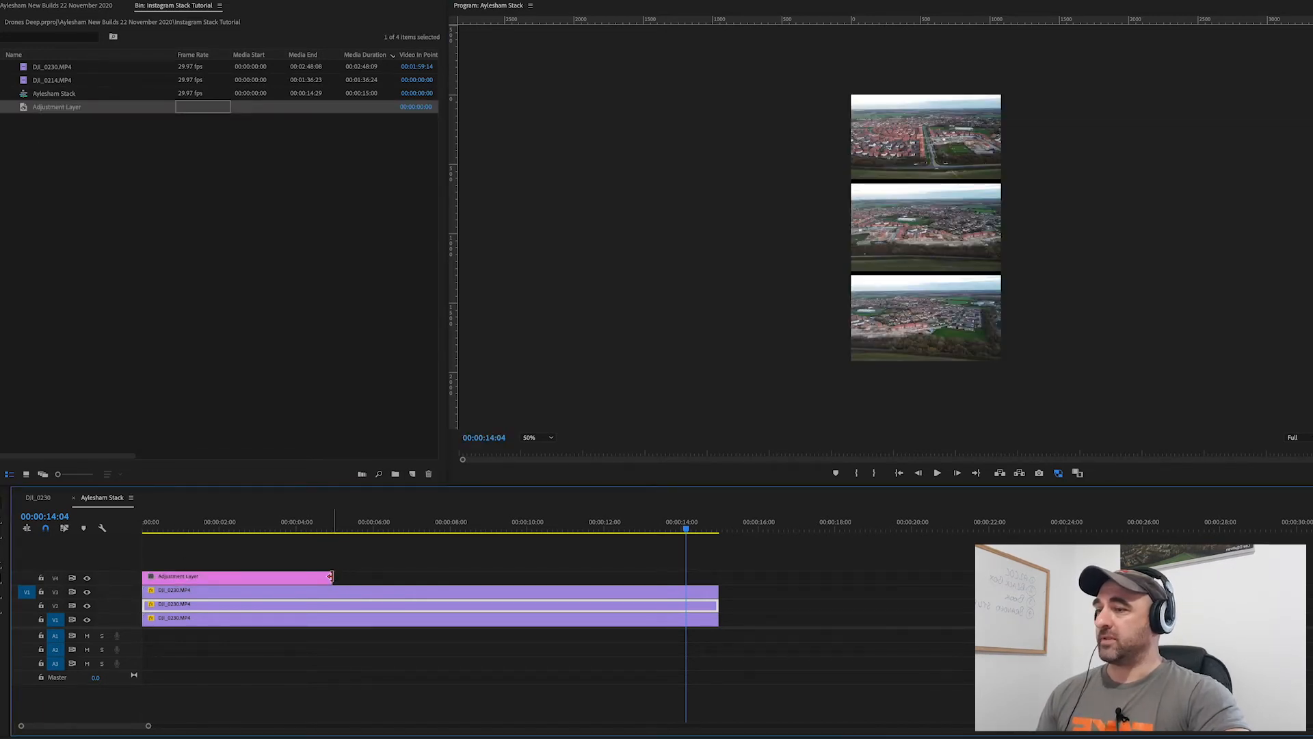
{"action": "left_click_drag", "start_coordinate": [329, 575], "coordinate": [716, 575]}
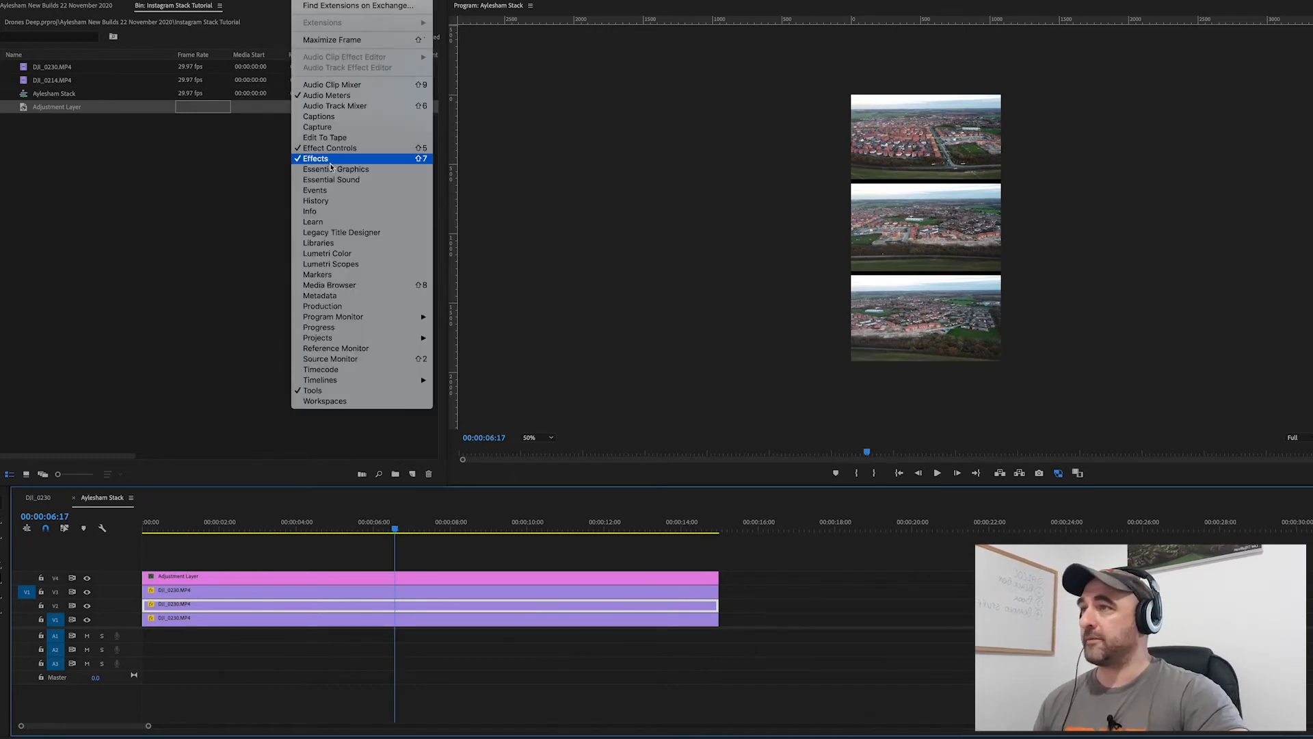
{"action": "left_click", "coordinate": [314, 158]}
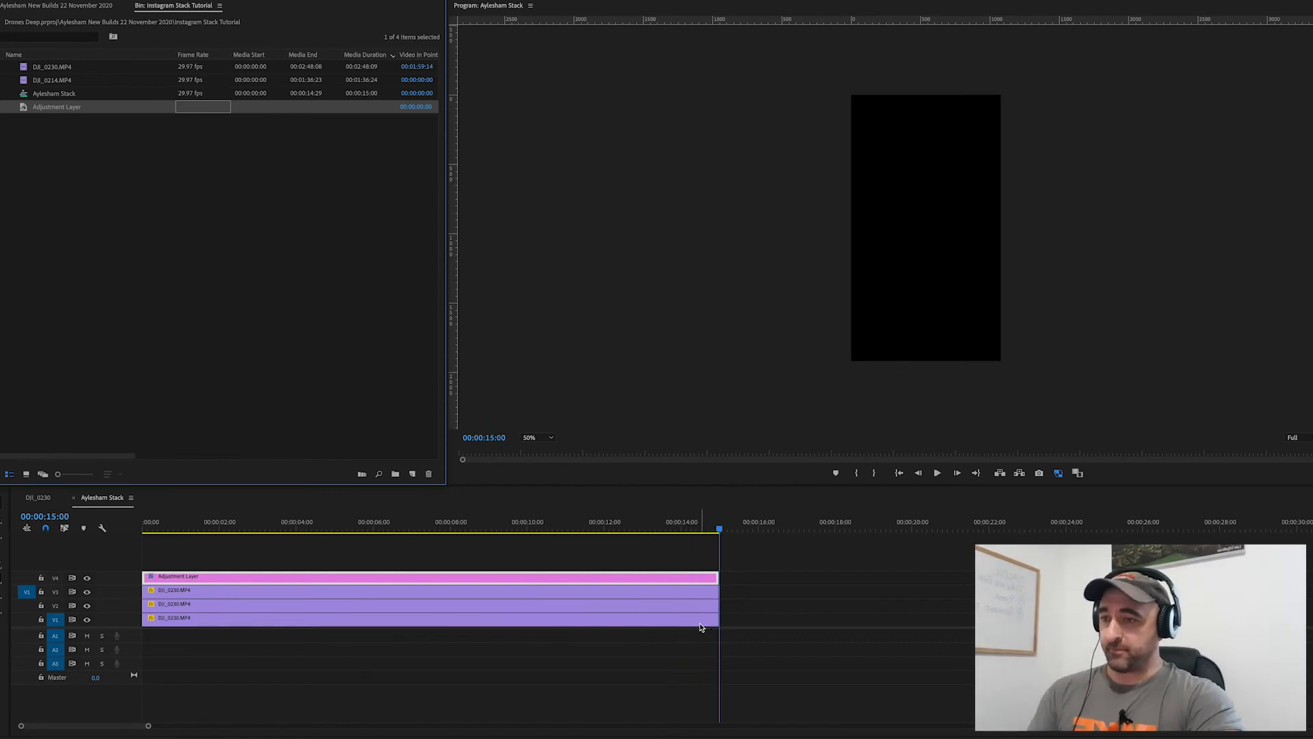
Export an H.264 MP4 'Aylesham Stack - INSTASTORY' to the Aylesham 22nd November 2020 folder
{"action": "right_click", "coordinate": [53, 93]}
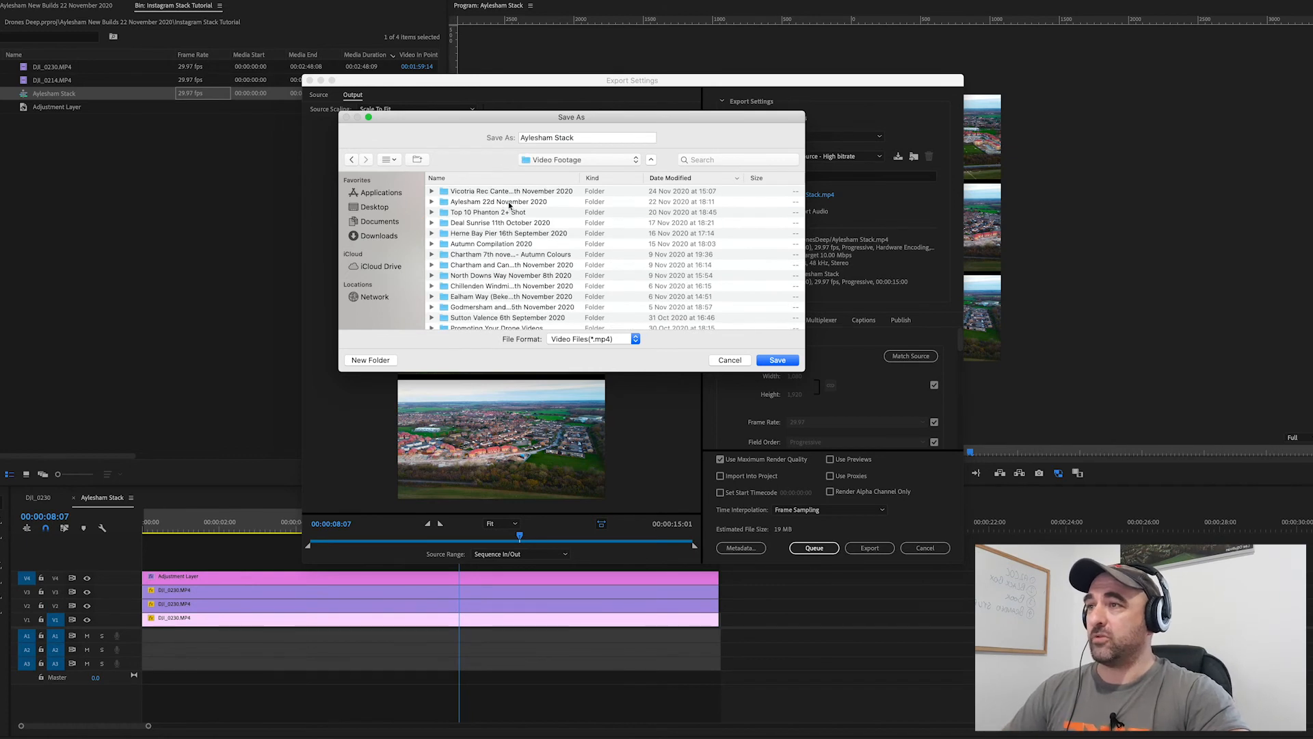
{"action": "double_click", "coordinate": [498, 201]}
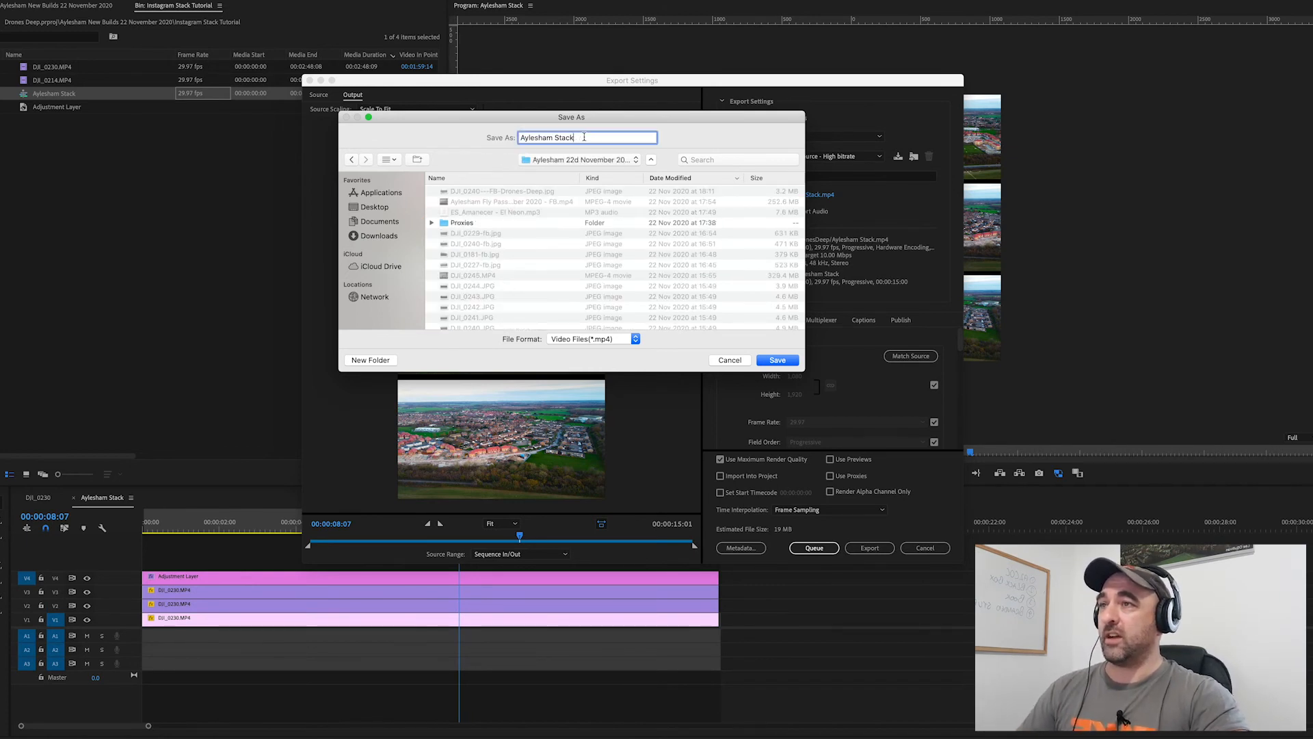
{"action": "type", "text": "-"}
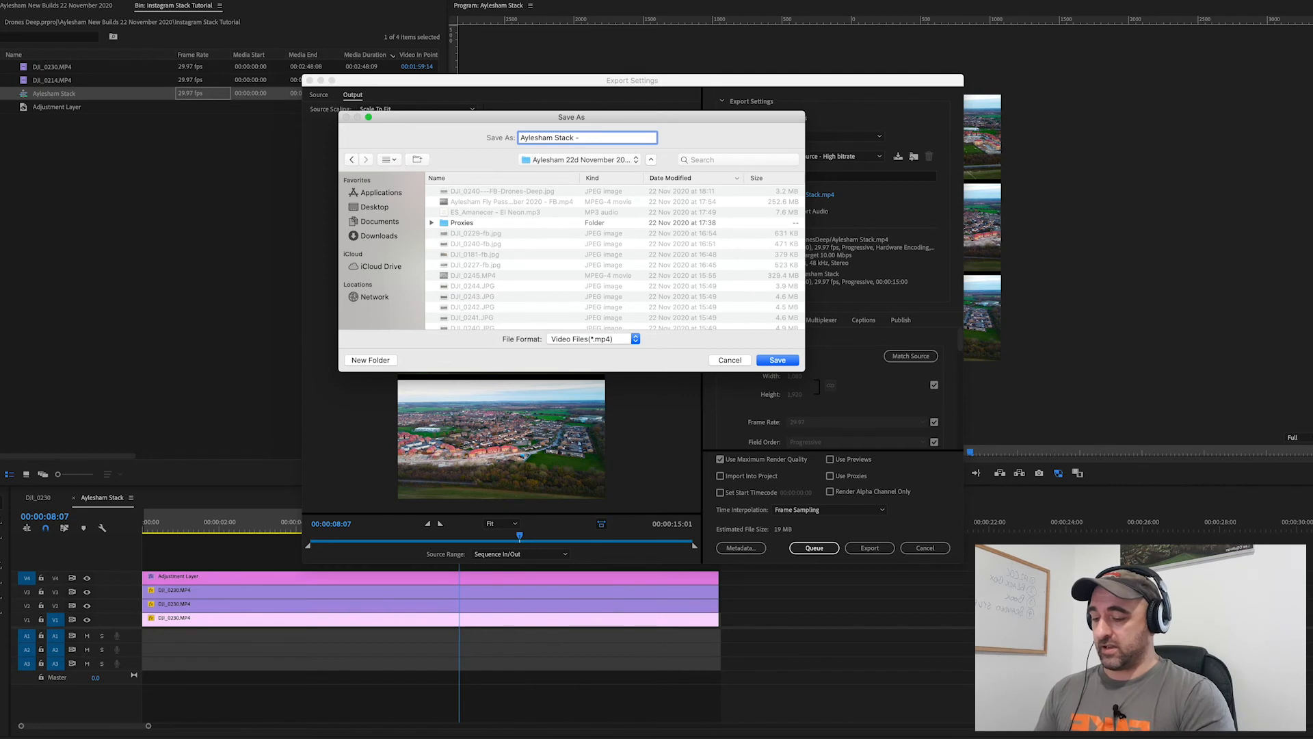
{"action": "type", "text": "INSTASTOR"}
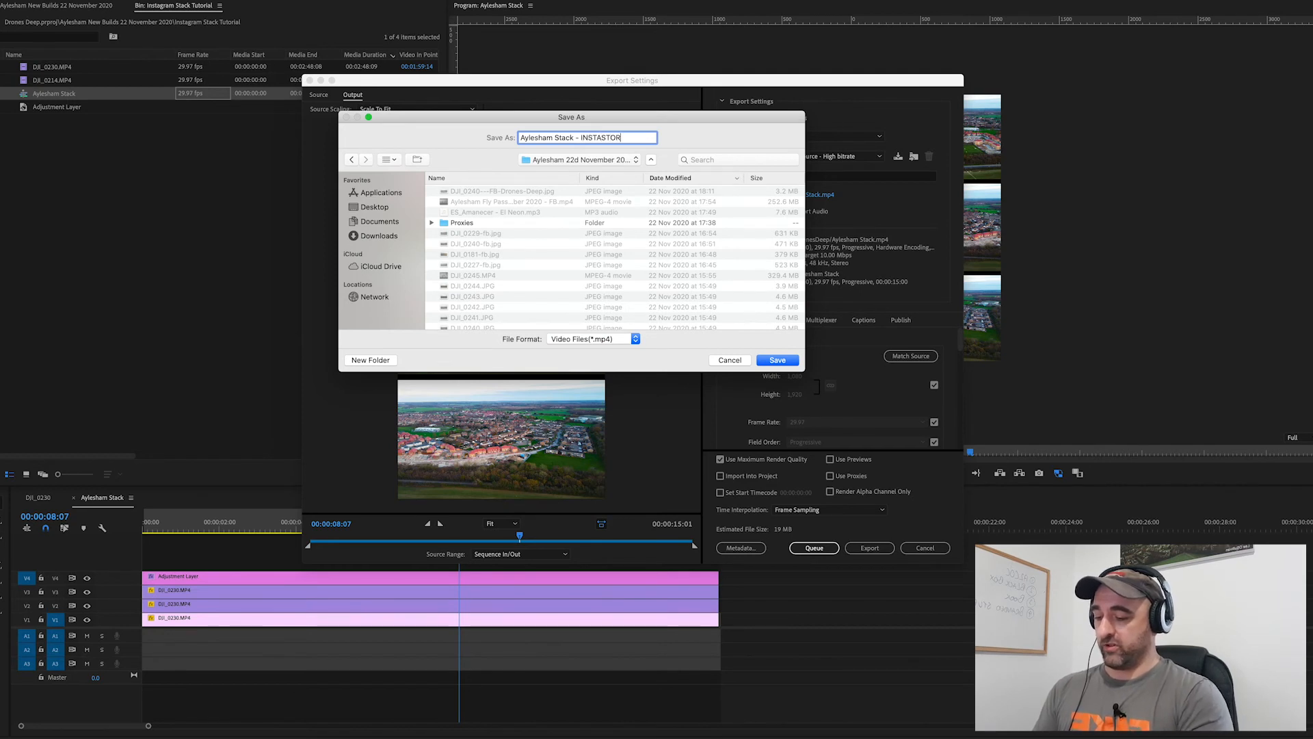
{"action": "left_click", "coordinate": [777, 360]}
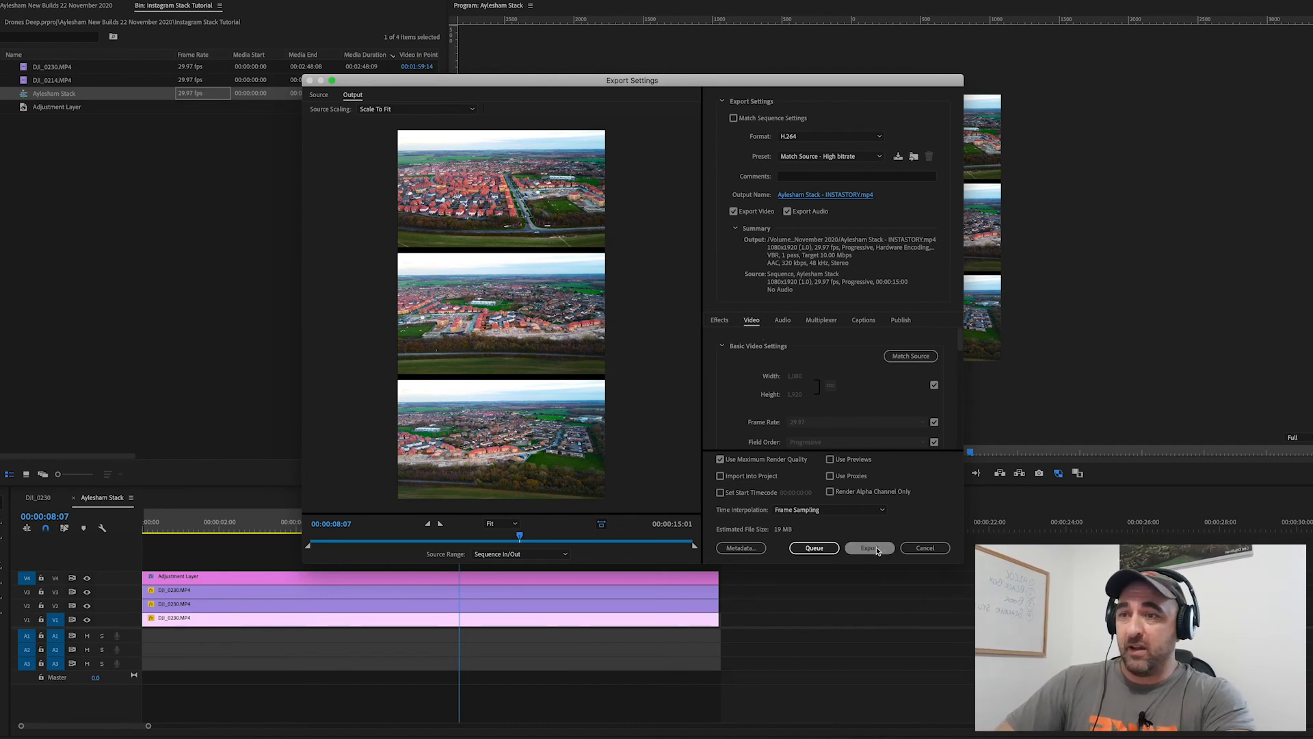
{"action": "left_click", "coordinate": [870, 547]}
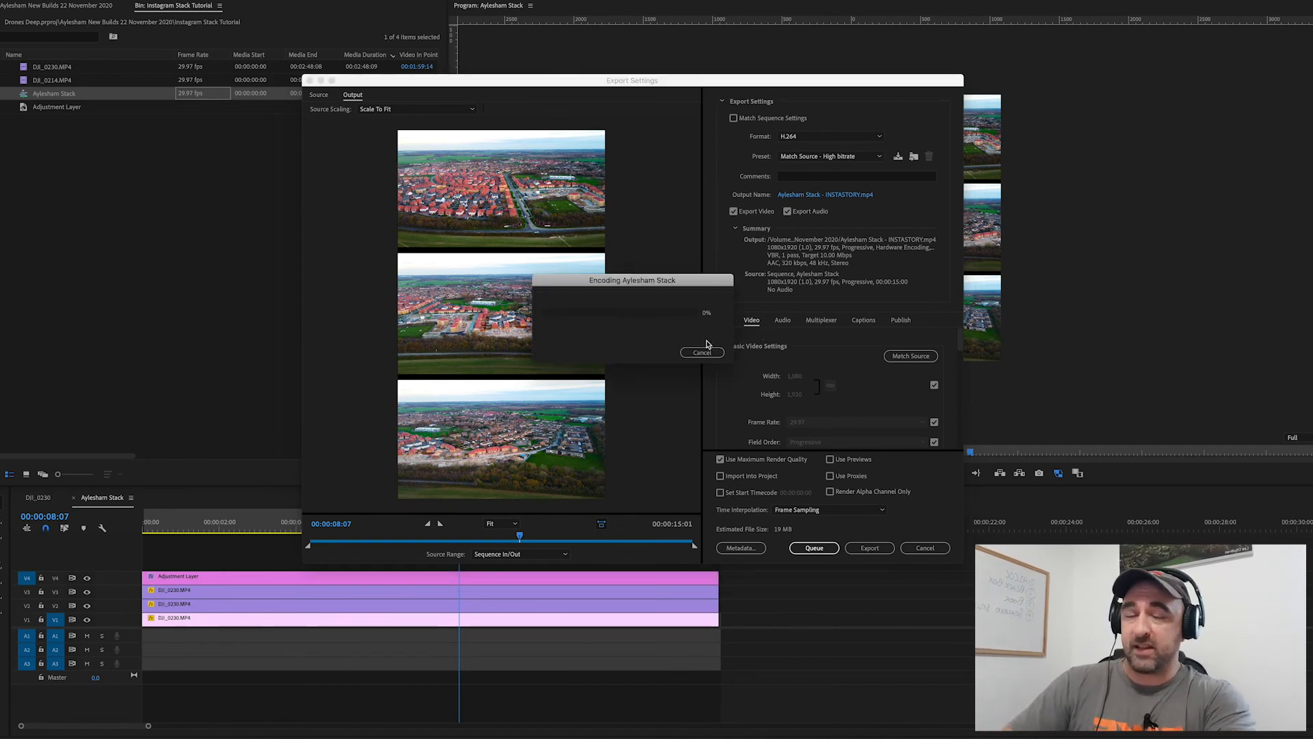